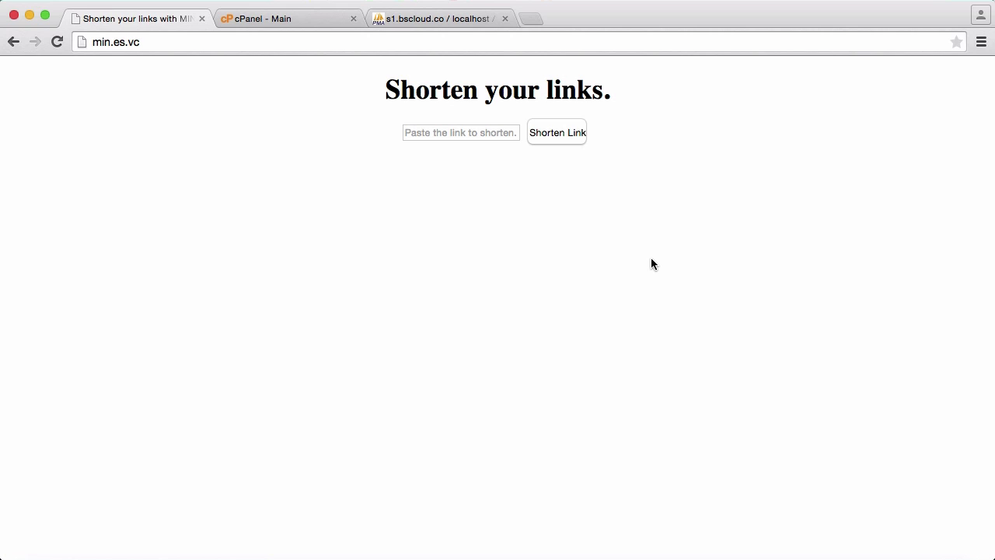
{"action": "mouse_move", "coordinate": [580, 235]}
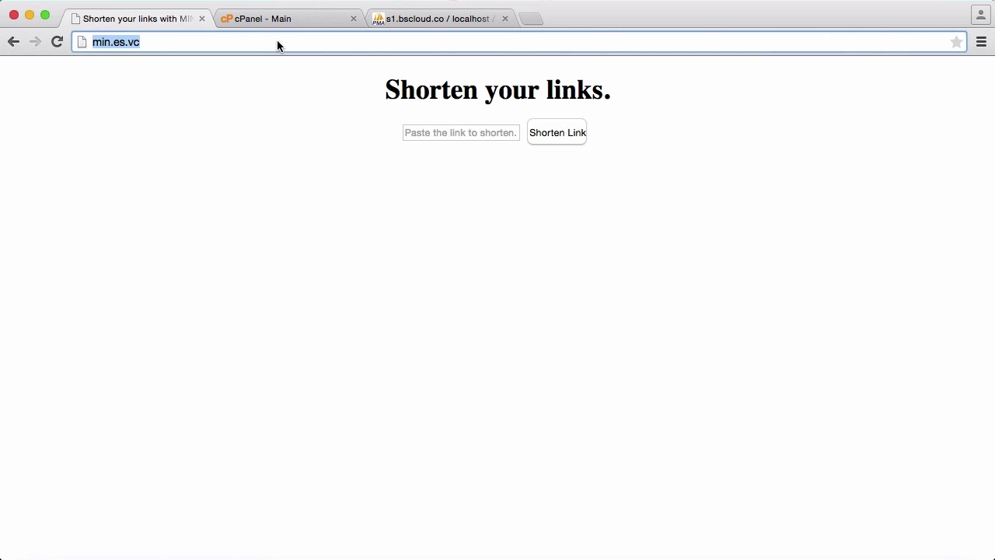
- Load min.es.vc/index.php?title=djfhjdhf in Chrome to test a made-up short title
{"action": "type", "text": "/ind"}
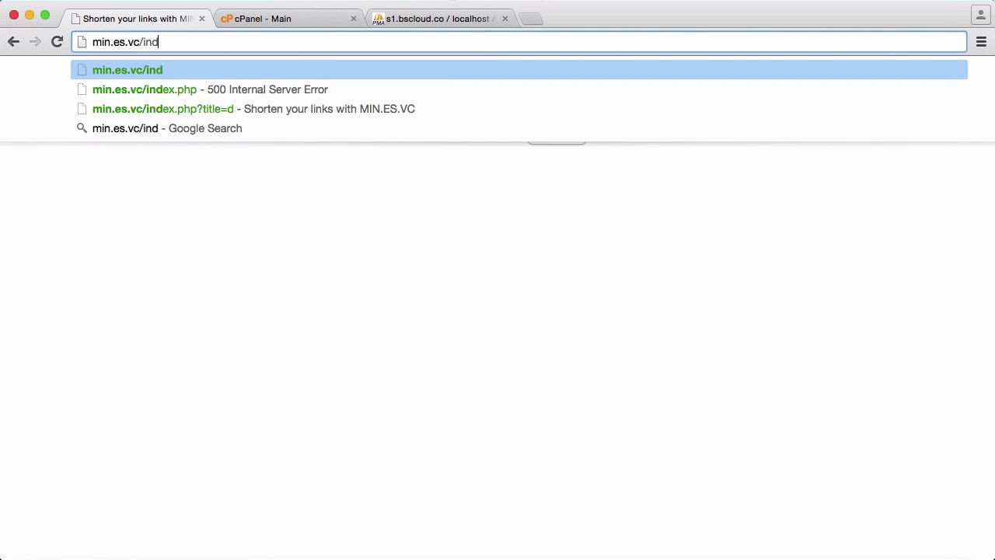
{"action": "type", "text": "ex.php?"}
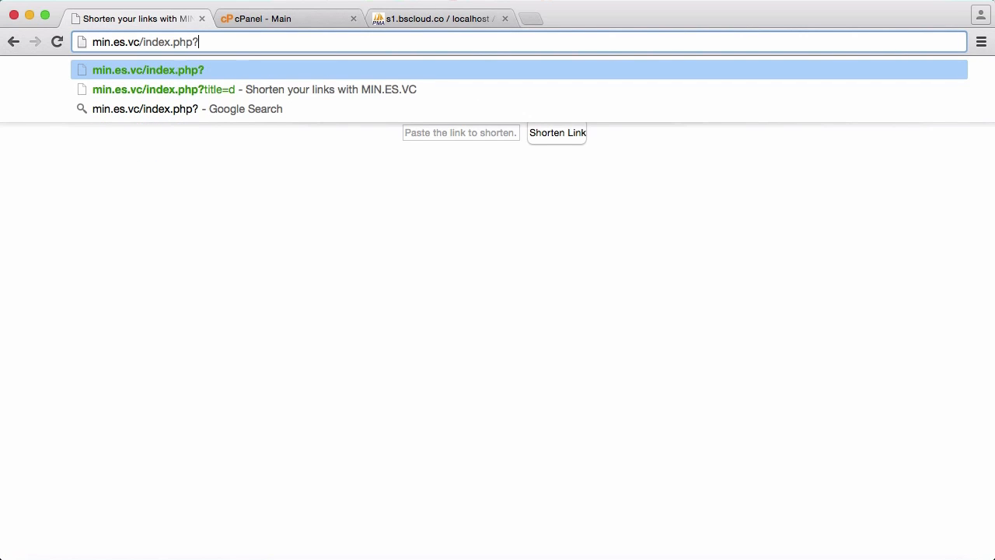
{"action": "type", "text": "title="}
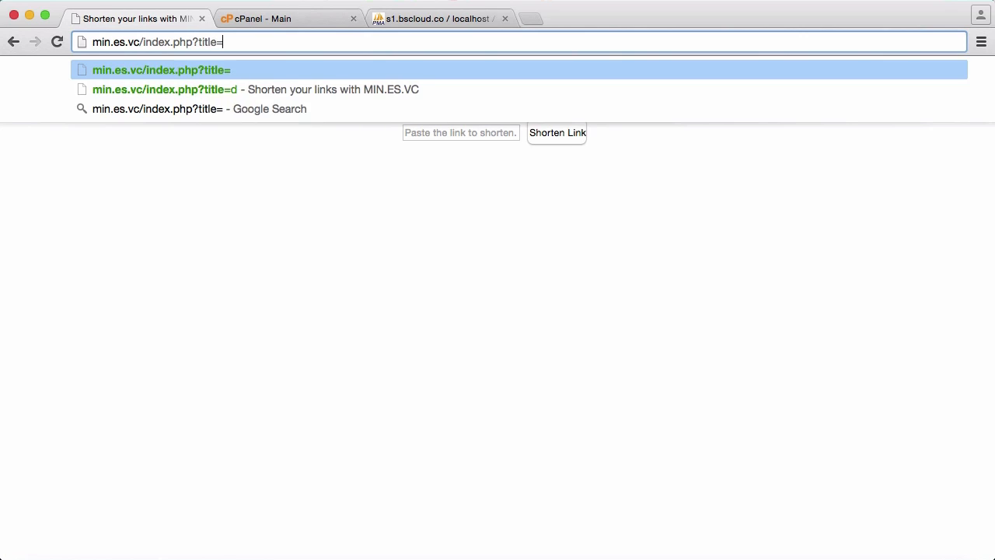
{"action": "type", "text": "djfhjdhf"}
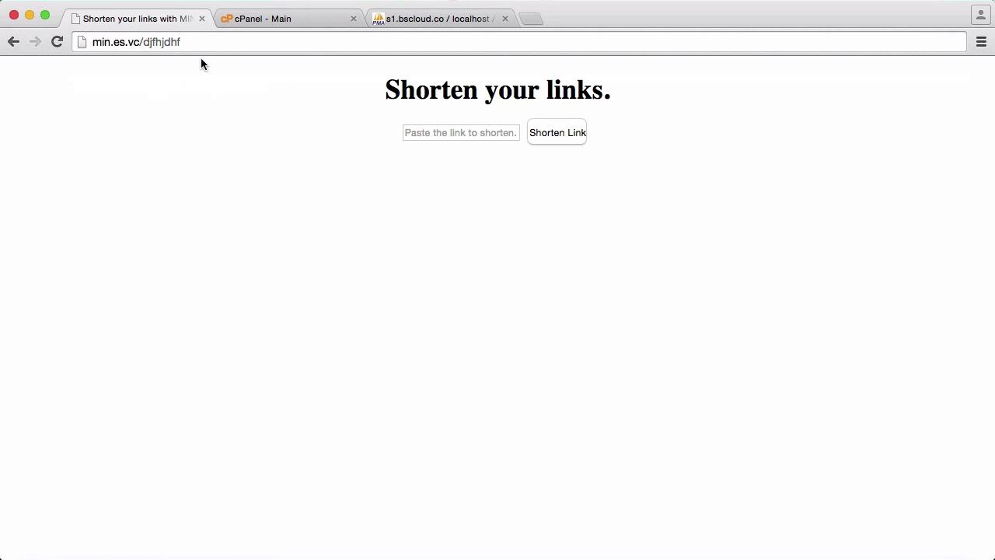
{"action": "mouse_move", "coordinate": [630, 335]}
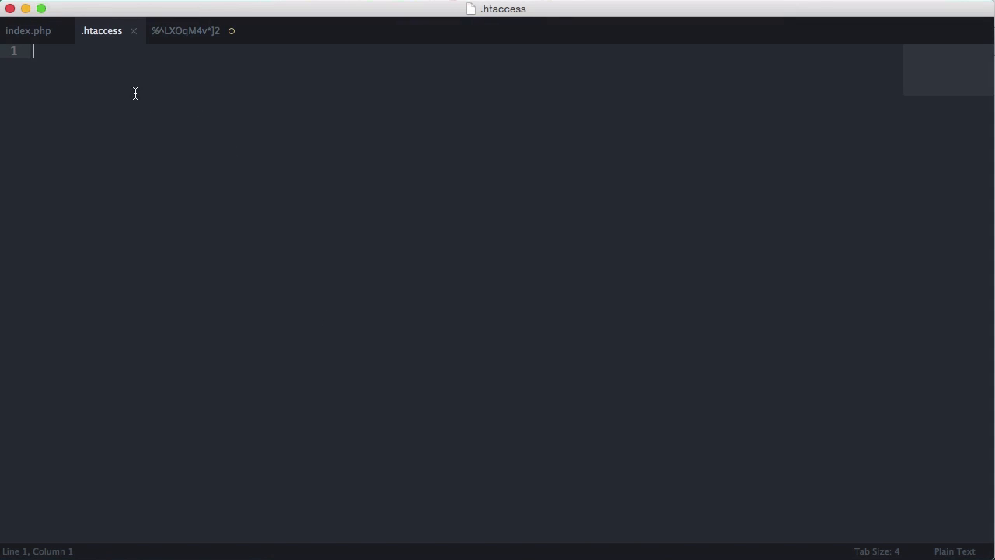
{"action": "mouse_move", "coordinate": [276, 126]}
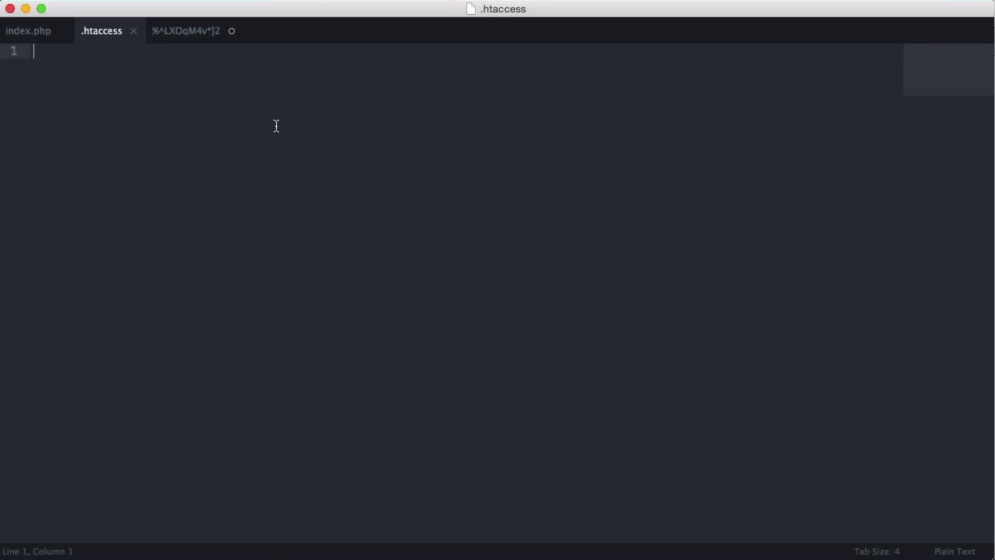
- Write RewriteEngine On and a RewriteRule sending paths to index.php?title=$1 [L,QSA]
{"action": "type", "text": "RewriteEngine On\\n\\nRewriteRule ^([^/]+)/? index.php?link=$1 [L,QSA]"}
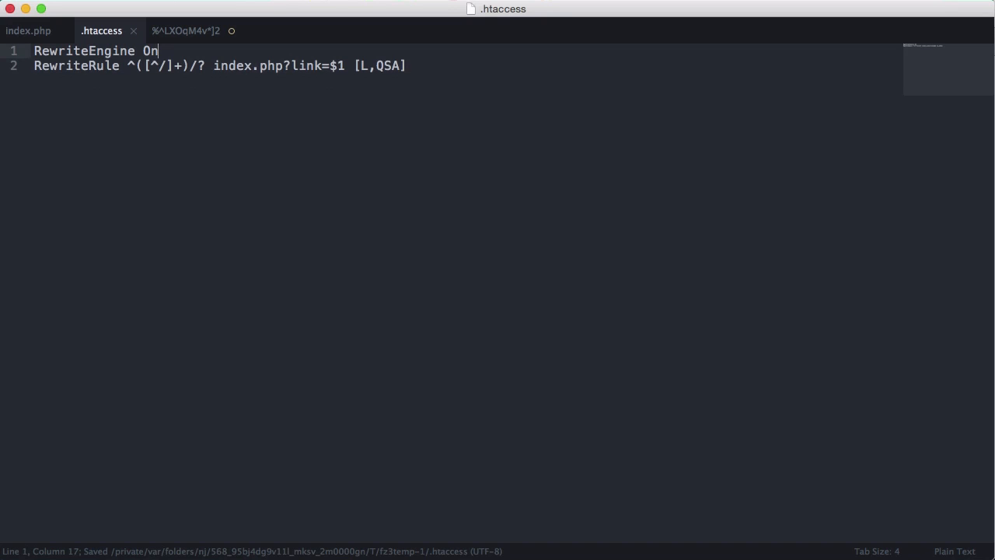
{"action": "mouse_move", "coordinate": [311, 70]}
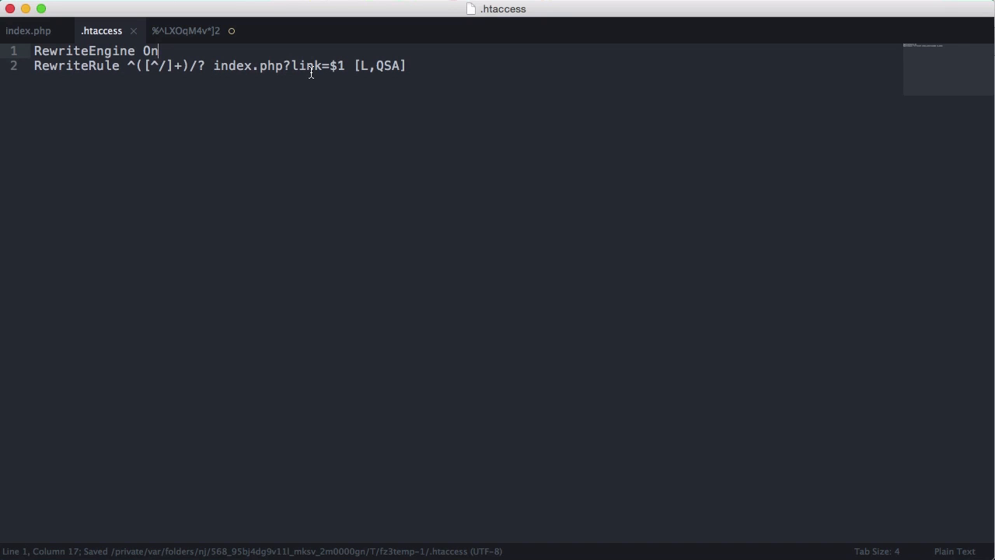
{"action": "mouse_move", "coordinate": [348, 66]}
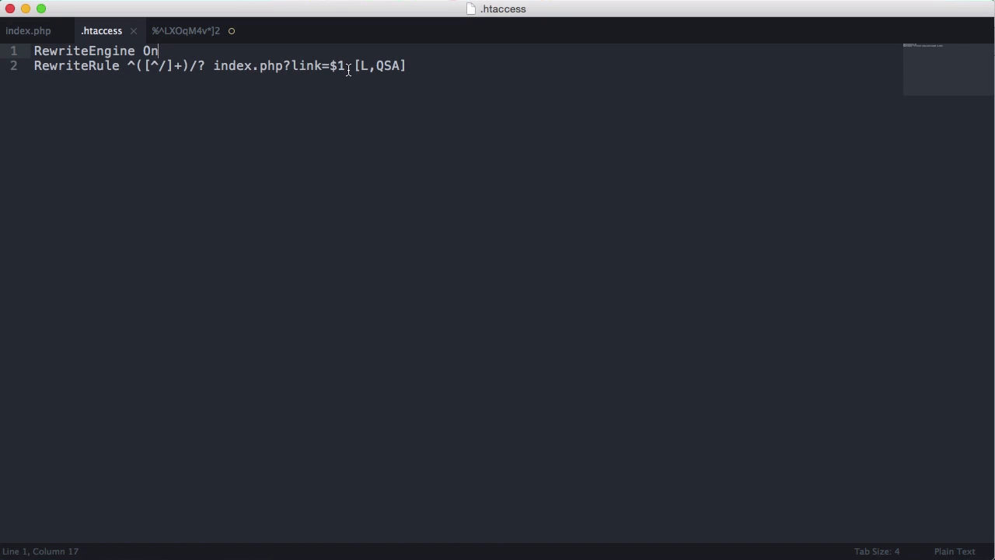
{"action": "type", "text": "title"}
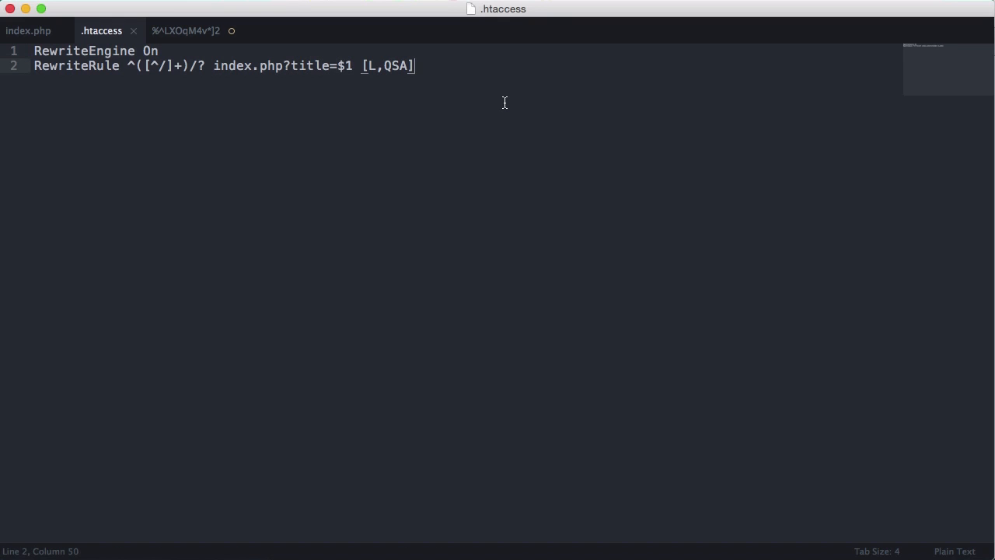
{"action": "mouse_move", "coordinate": [349, 98]}
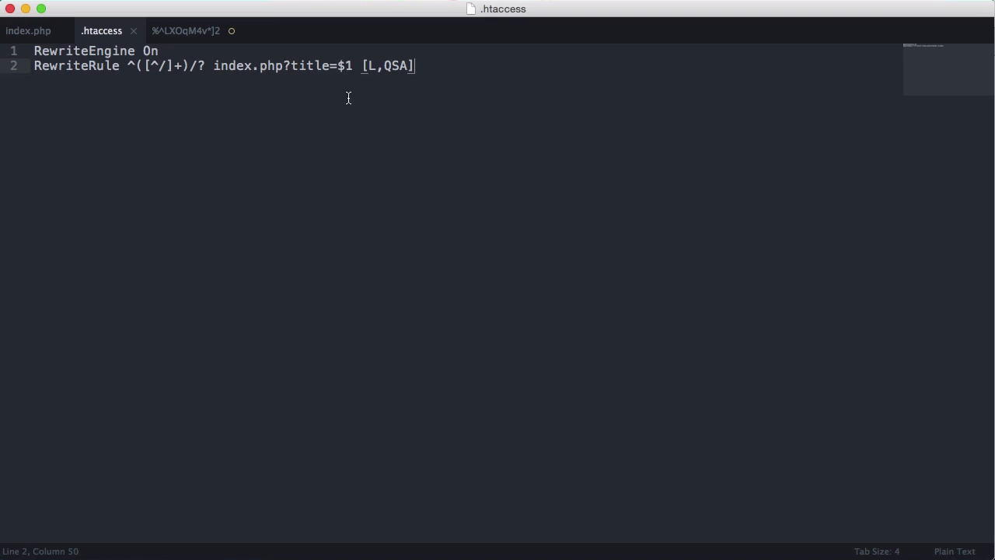
{"action": "mouse_move", "coordinate": [78, 115]}
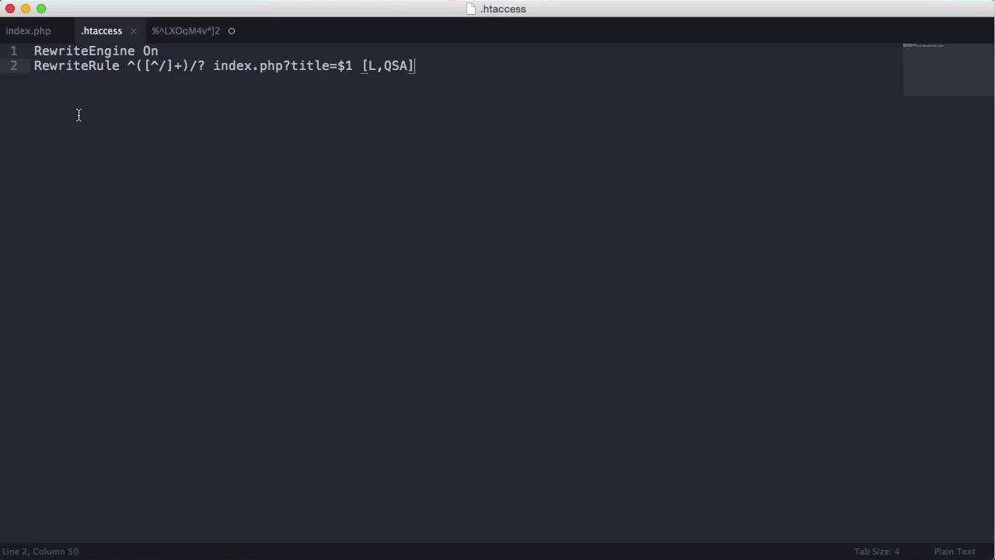
- Add if (isset($_GET['title'])) { echo $_GET['title']; } to index.php and upload it
{"action": "left_click", "coordinate": [28, 31]}
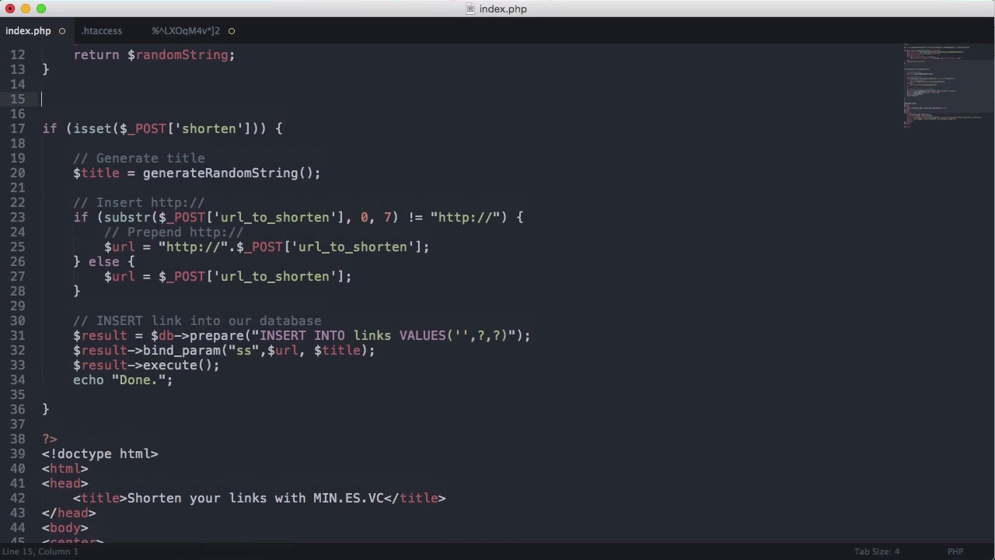
{"action": "type", "text": "if ("}
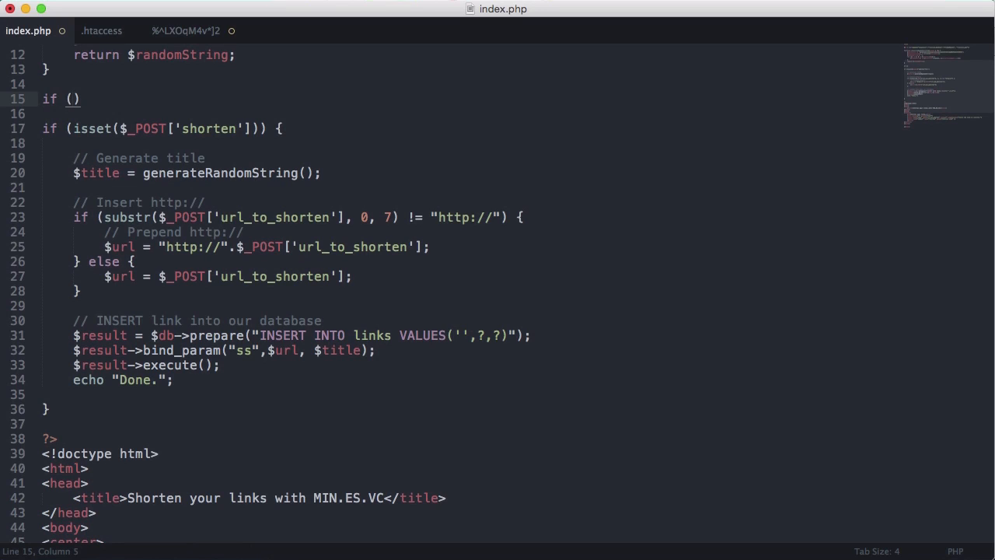
{"action": "type", "text": "isset("}
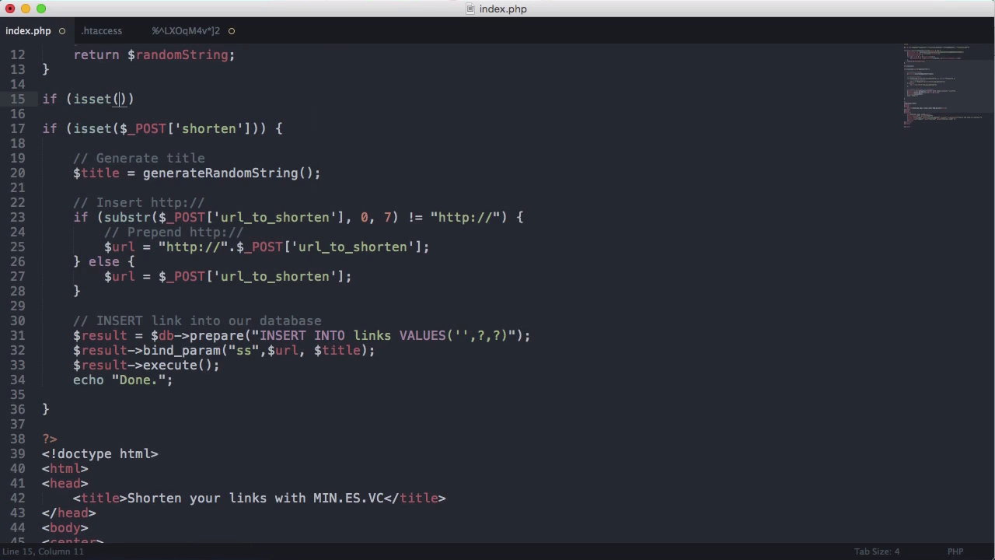
{"action": "type", "text": "$_GET[]"}
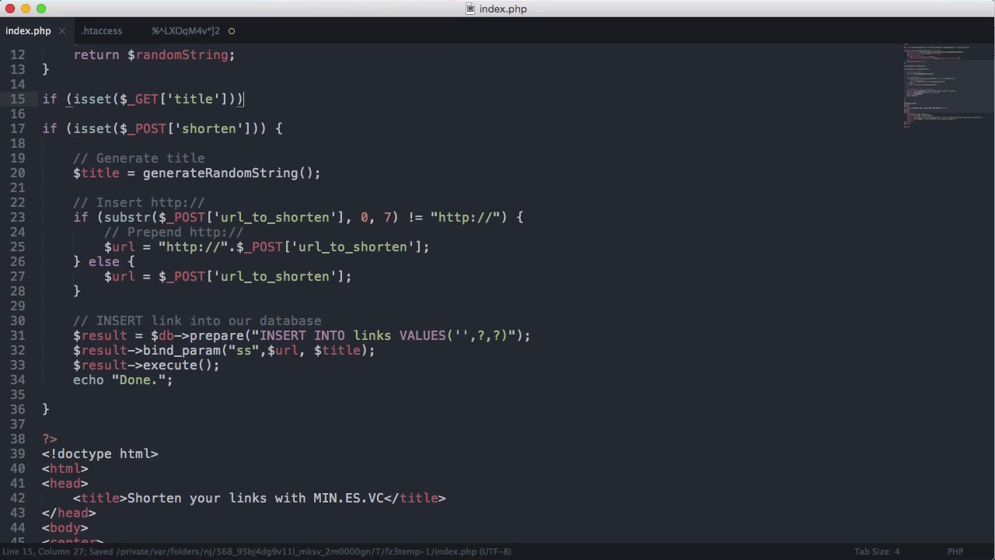
{"action": "type", "text": "{"}
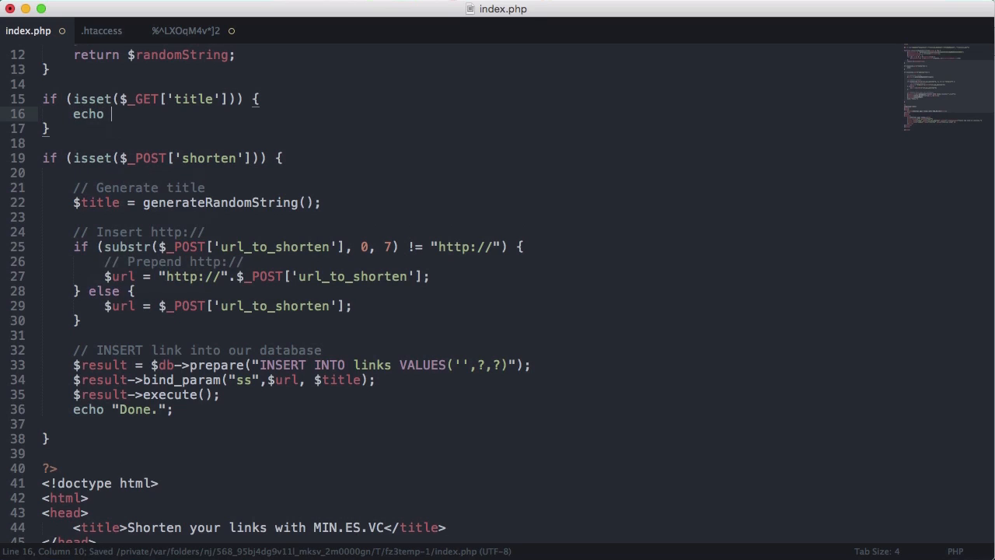
{"action": "type", "text": "$_GET"}
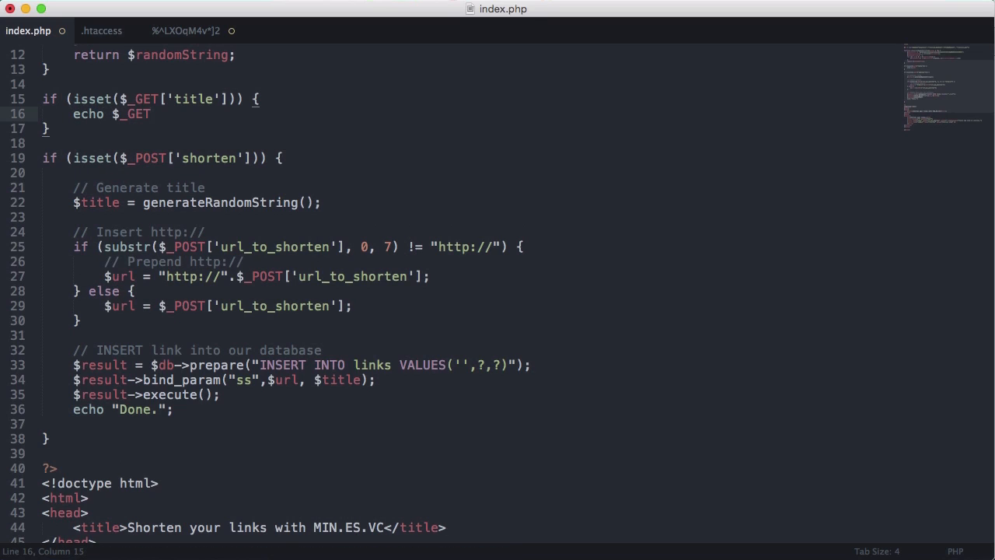
{"action": "type", "text": "['title'];"}
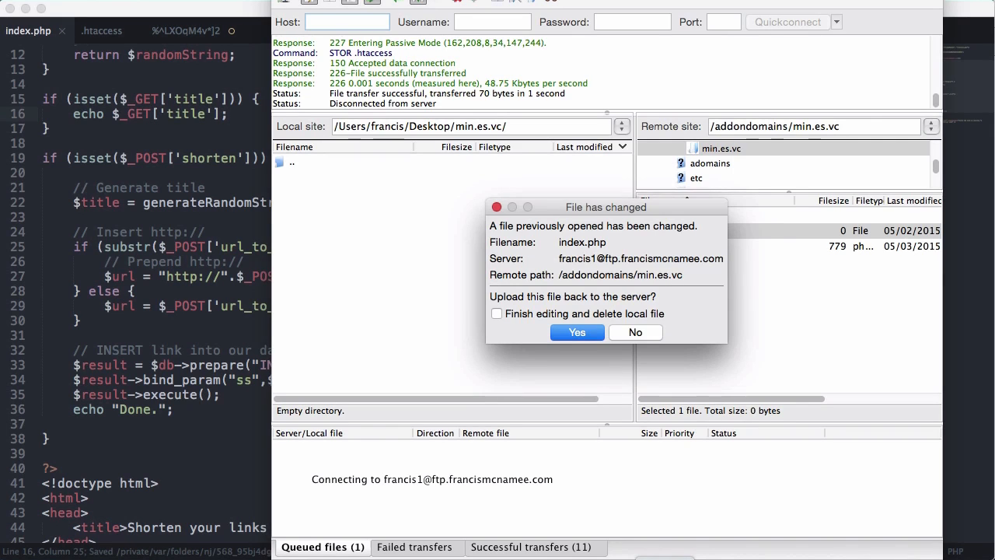
{"action": "left_click", "coordinate": [577, 332]}
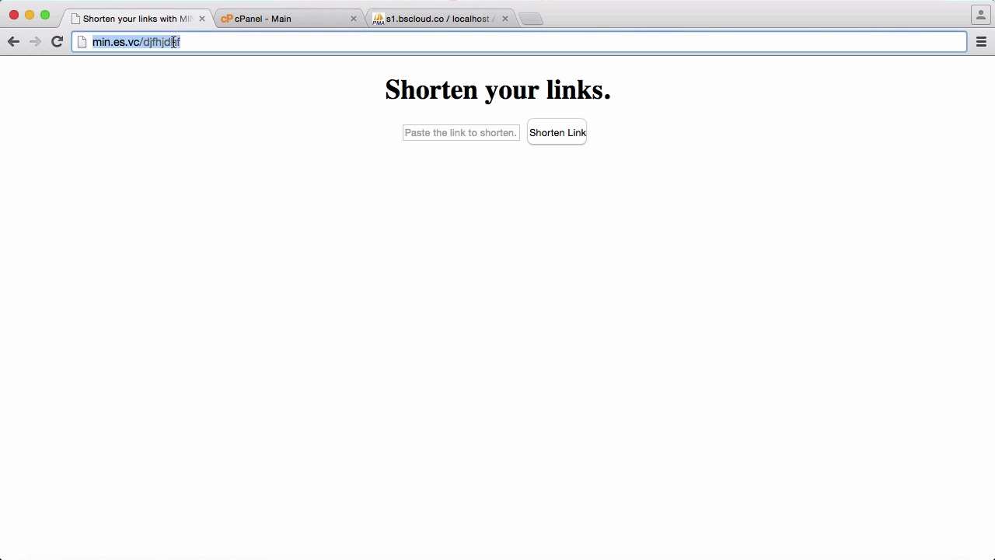
- Try index.php?title=test, min.es.vc/test and title=francis in Chrome
{"action": "type", "text": "min.es.vc/"}
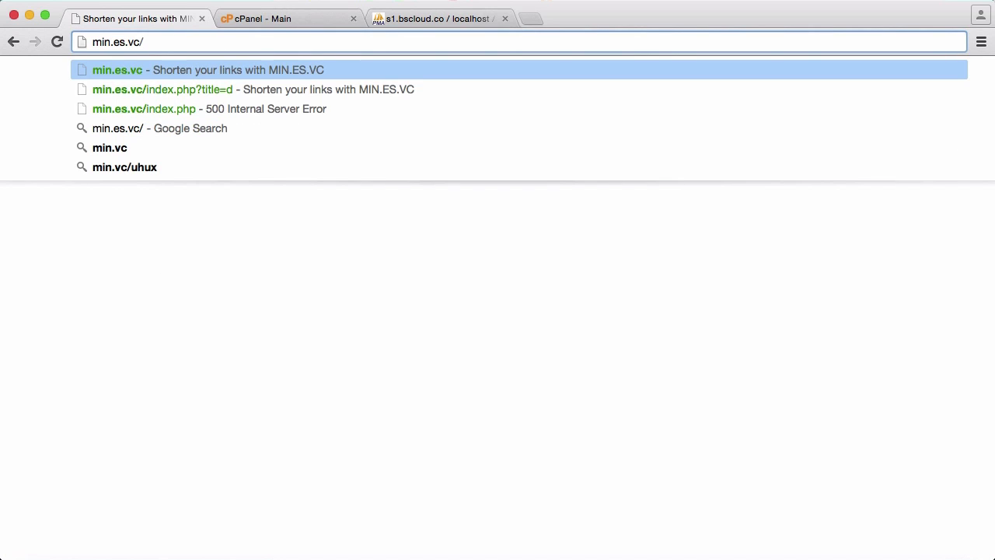
{"action": "type", "text": "inde"}
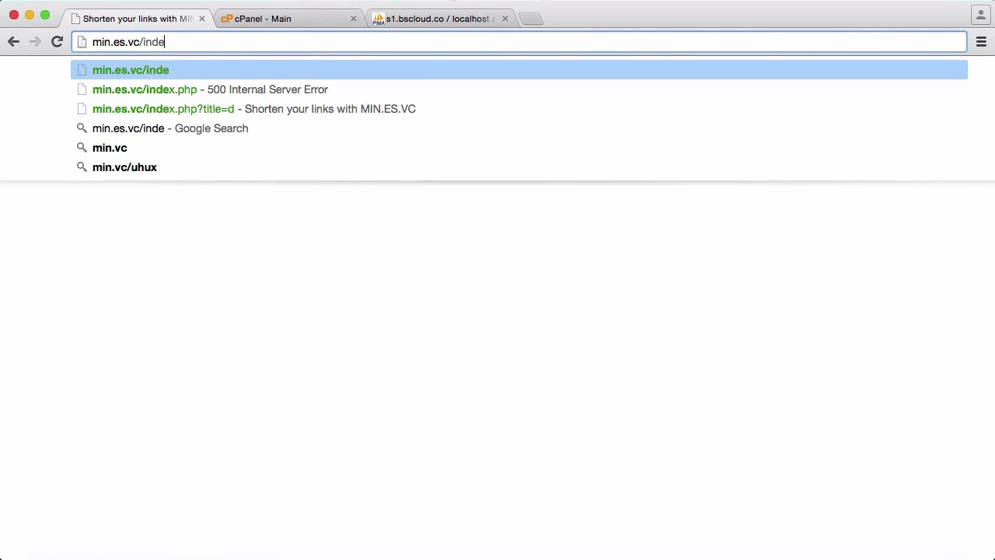
{"action": "type", "text": "x.php?"}
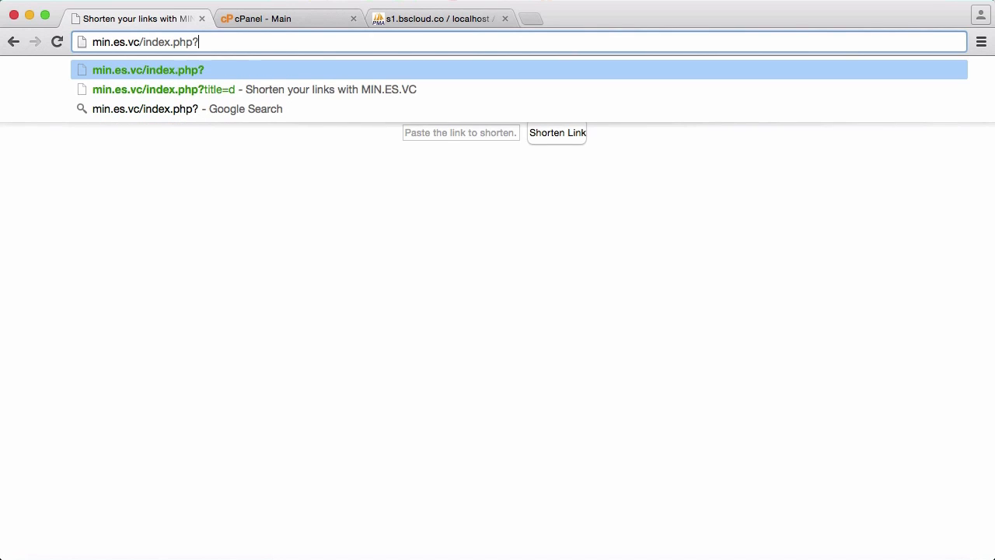
{"action": "type", "text": "title=test"}
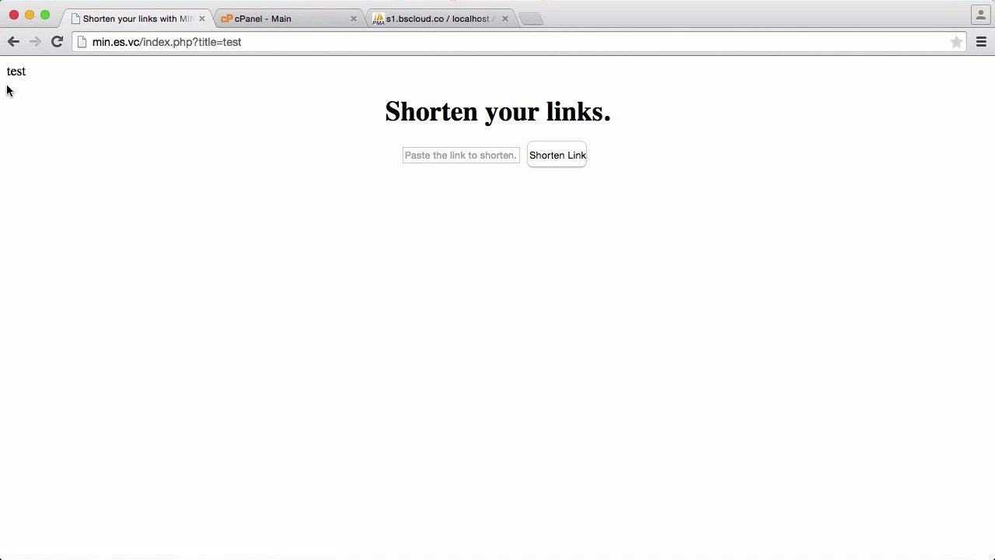
{"action": "mouse_move", "coordinate": [208, 70]}
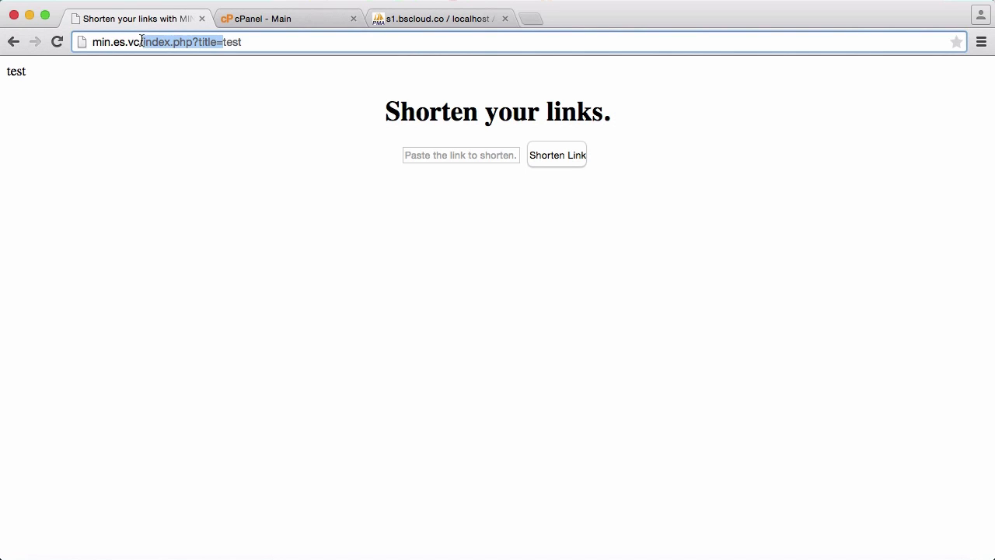
{"action": "type", "text": "min.es.vc/test"}
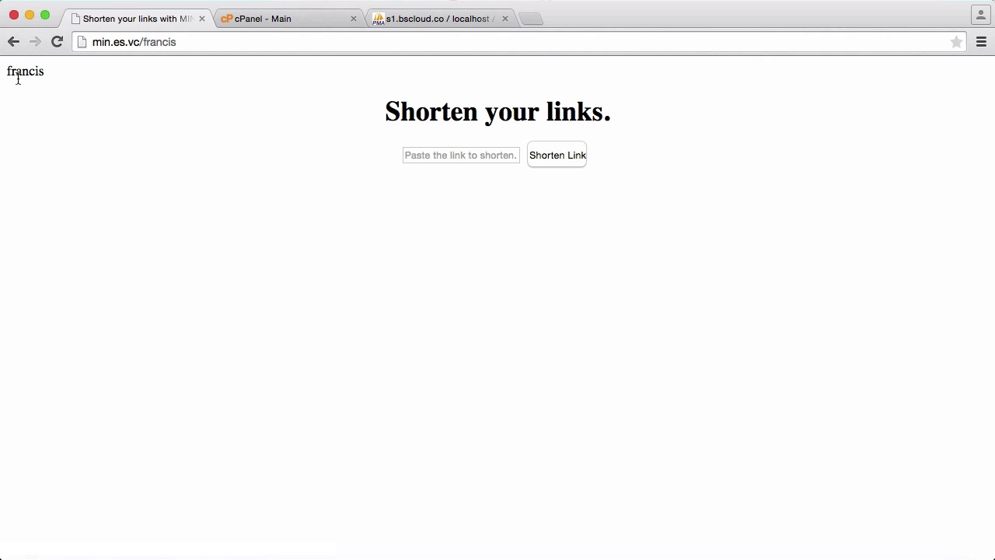
{"action": "mouse_move", "coordinate": [638, 372]}
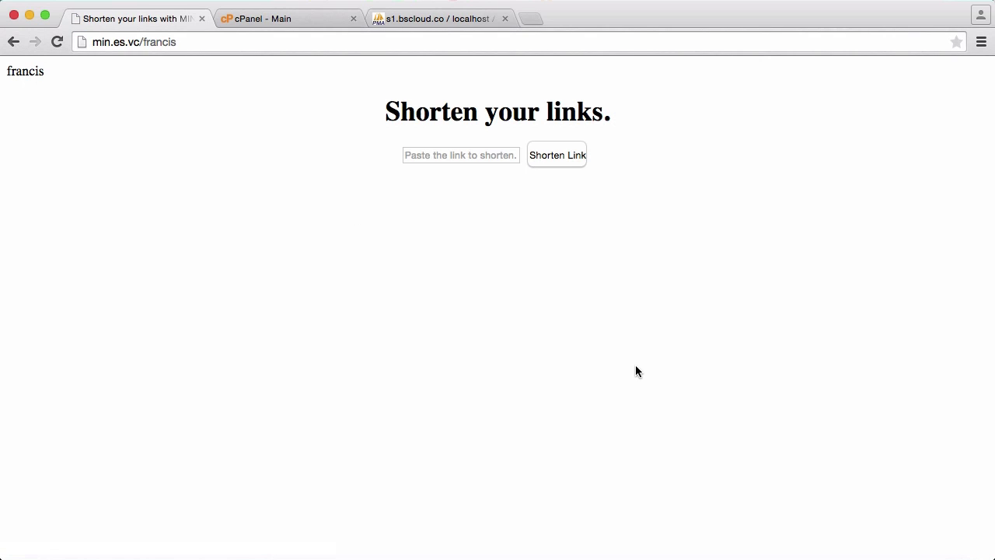
{"action": "mouse_move", "coordinate": [316, 226]}
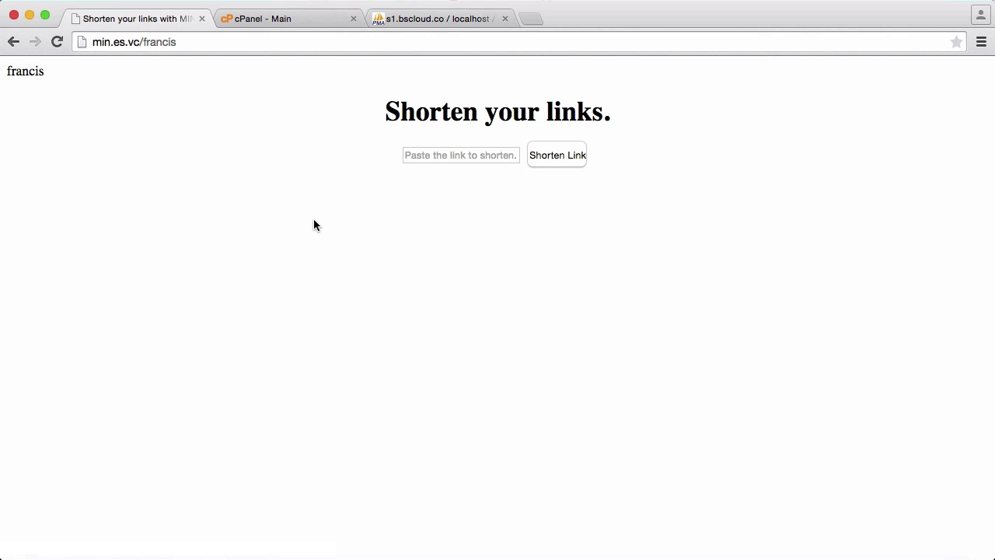
{"action": "mouse_move", "coordinate": [154, 42]}
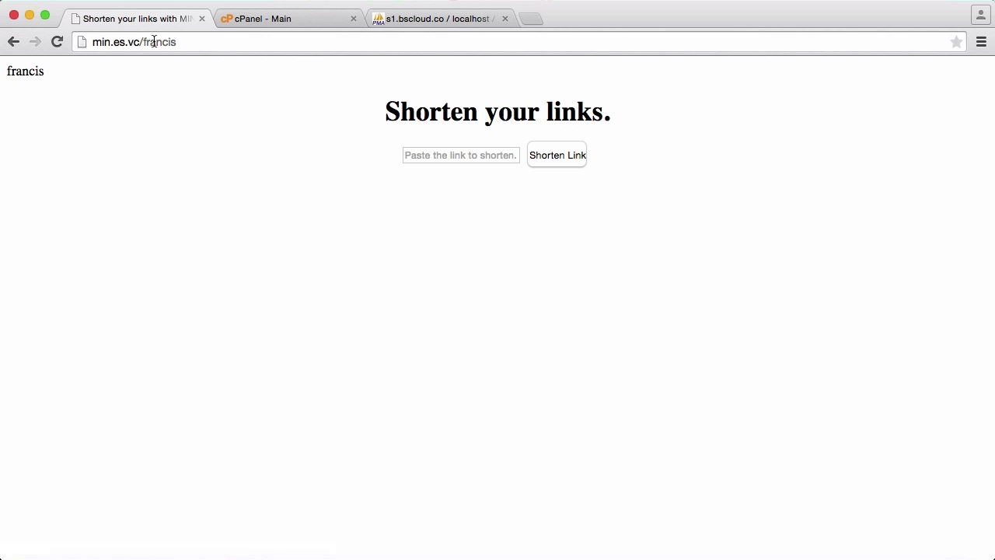
{"action": "left_click", "coordinate": [136, 42]}
{"action": "type", "text": "index.php?"}
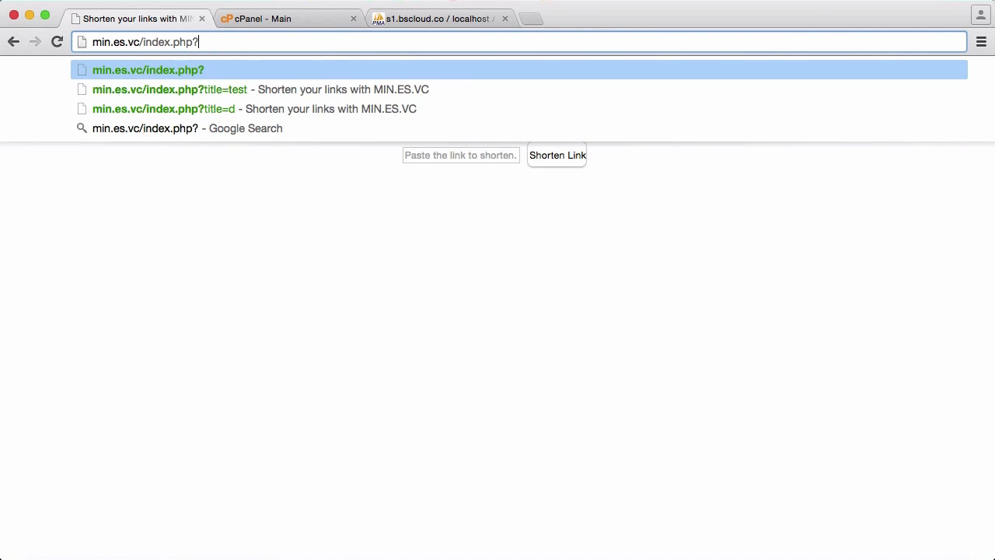
{"action": "type", "text": "title=francis"}
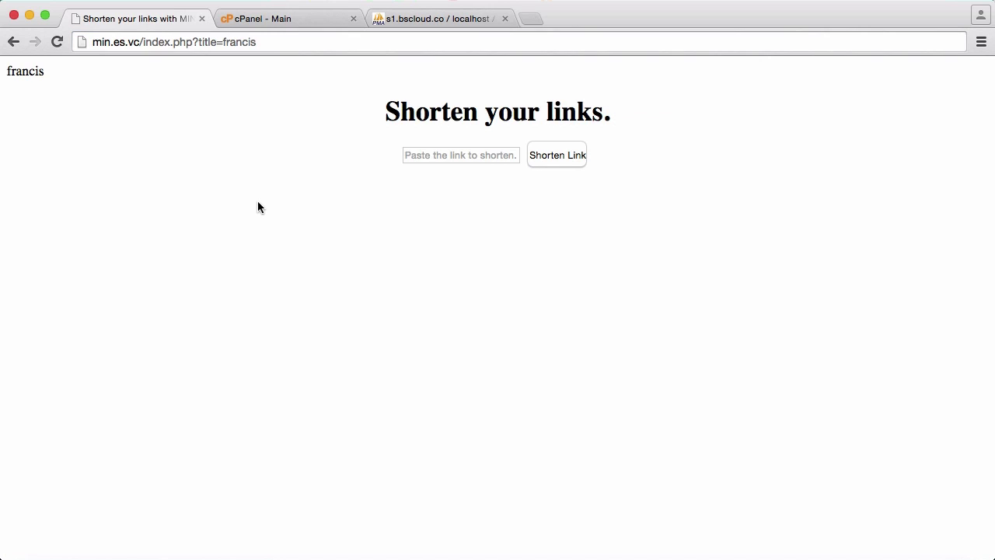
{"action": "mouse_move", "coordinate": [89, 19]}
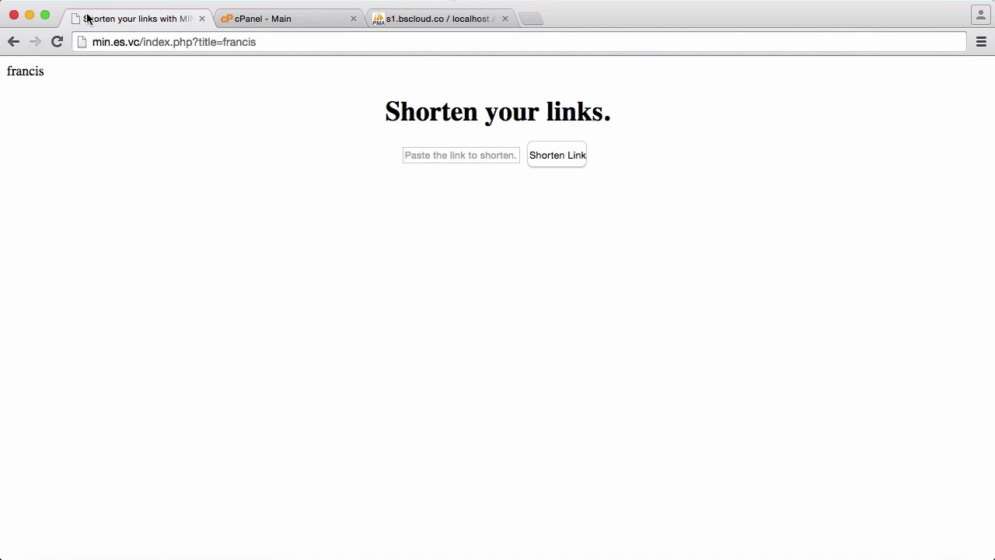
{"action": "mouse_move", "coordinate": [475, 289]}
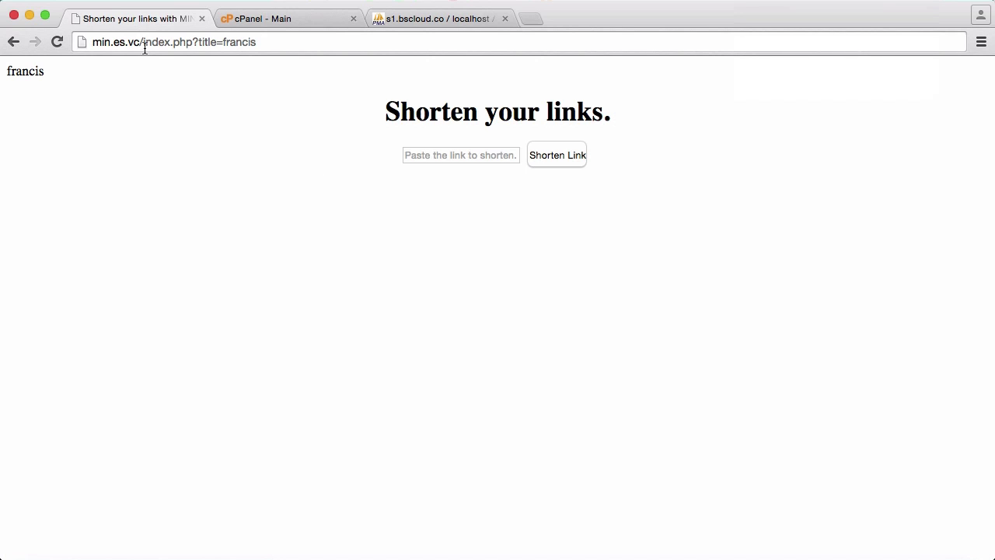
{"action": "mouse_move", "coordinate": [650, 556]}
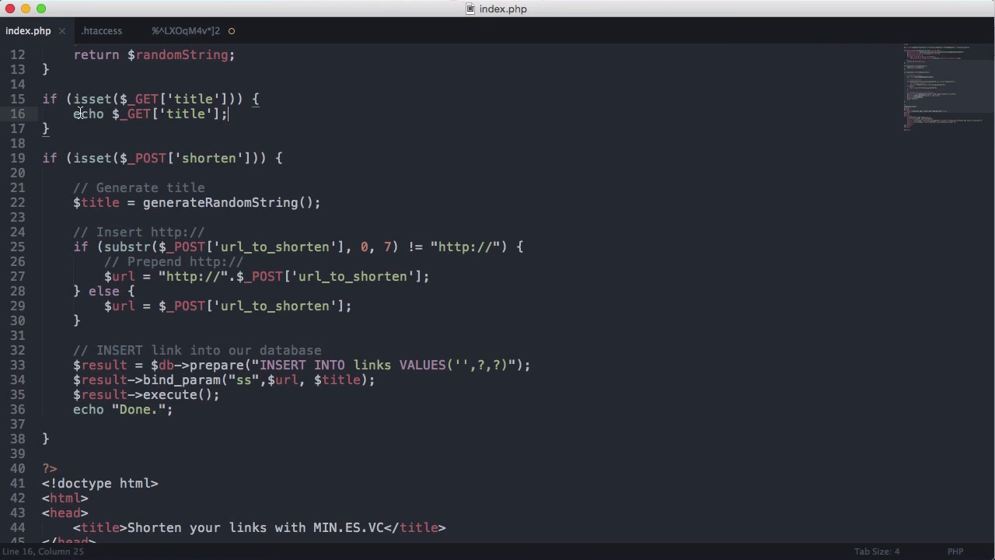
- Replace the echo with a prepared SELECT * FROM links WHERE title=? binding only the title
{"action": "key", "text": "backspace"}
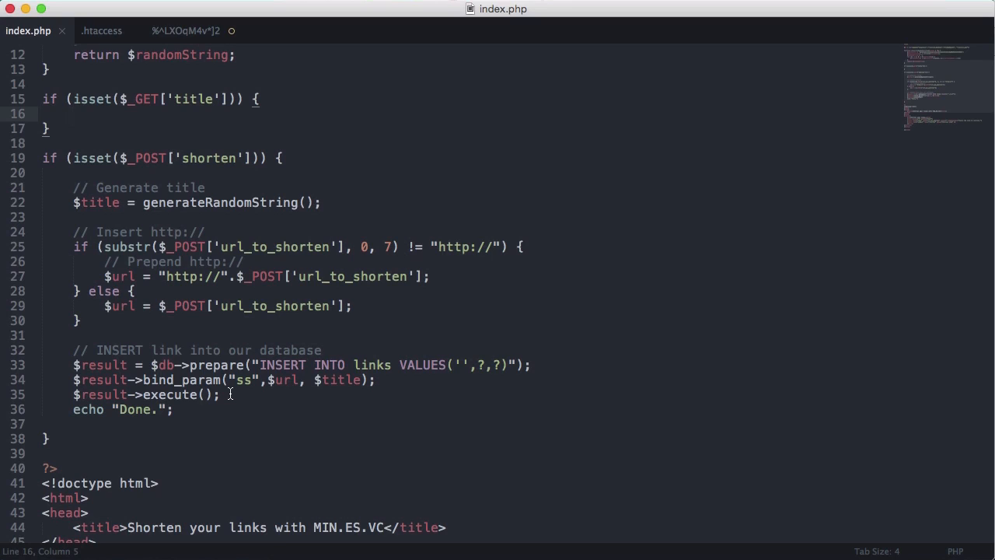
{"action": "left_click_drag", "start_coordinate": [73, 365], "coordinate": [221, 394]}
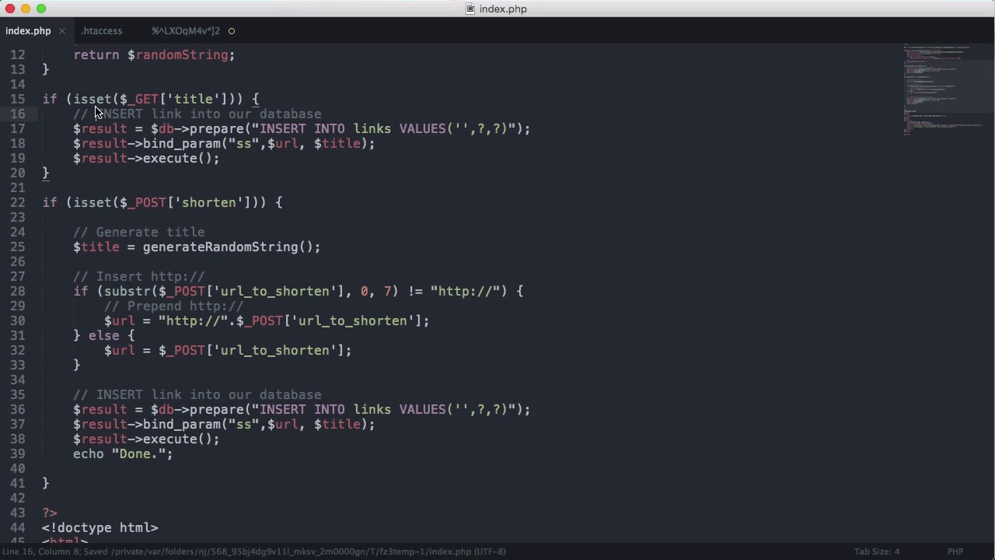
{"action": "type", "text": "SE"}
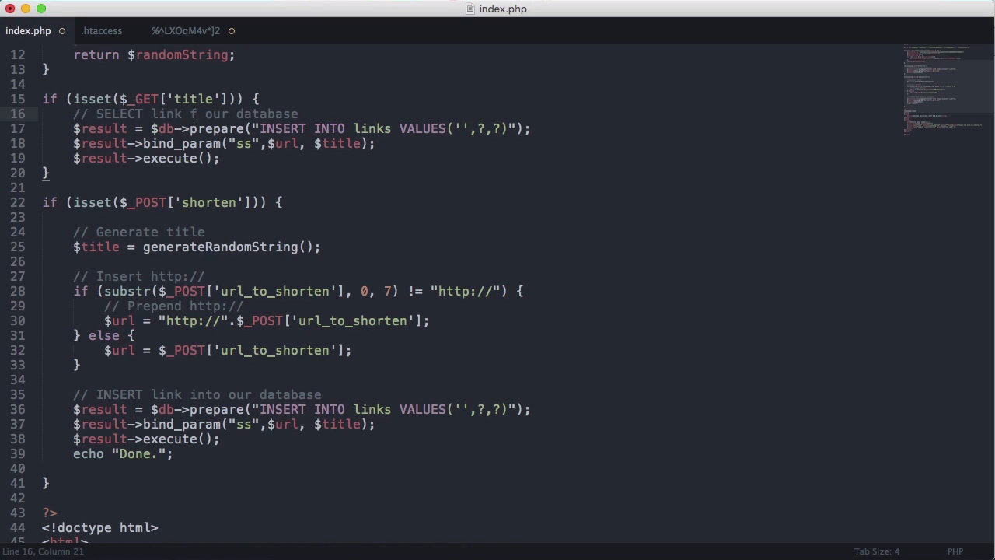
{"action": "type", "text": "ROM"}
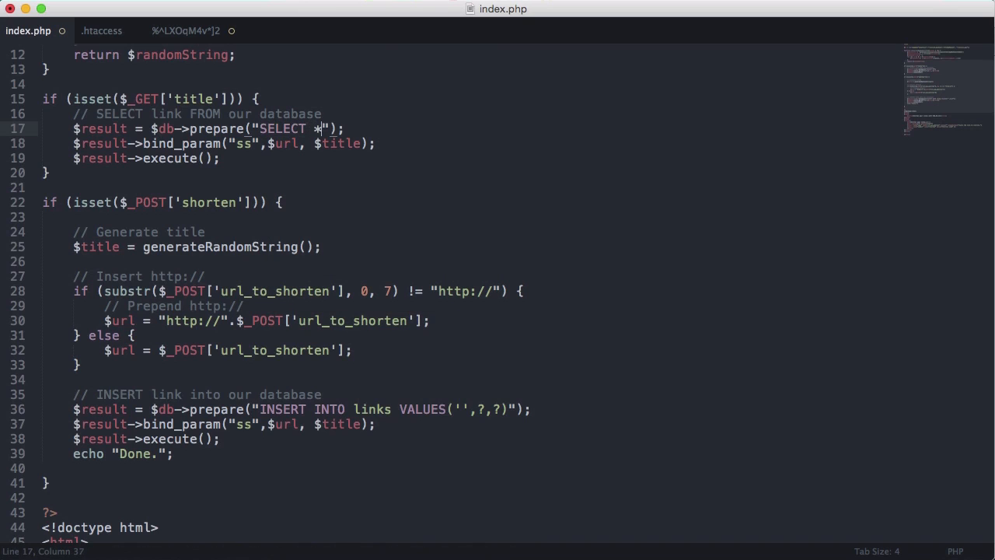
{"action": "type", "text": "FROM lik"}
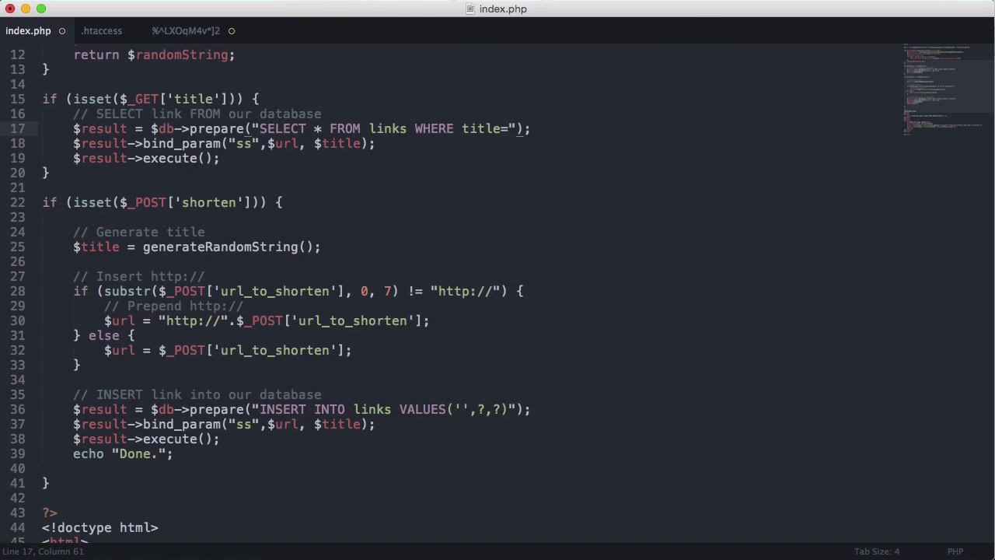
{"action": "type", "text": "?"}
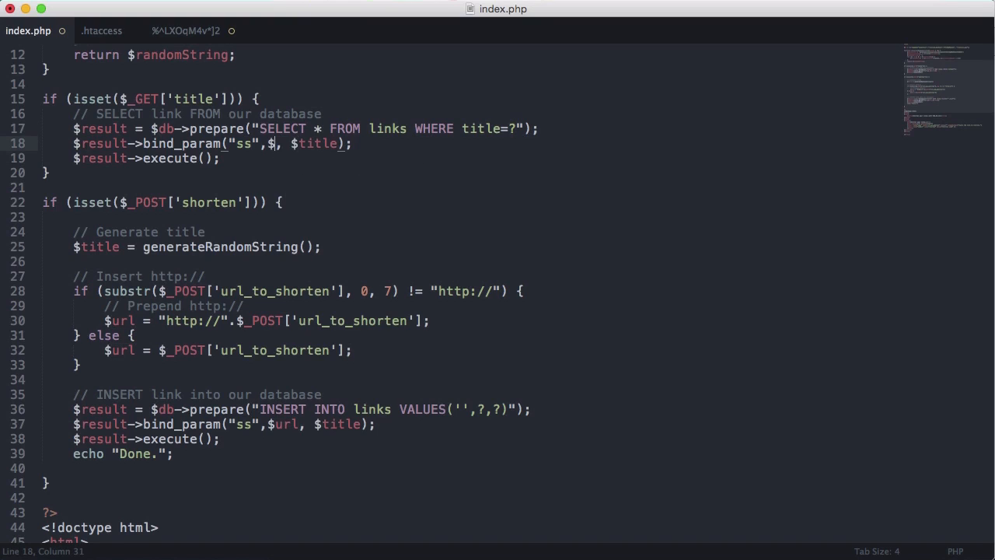
{"action": "key", "text": "Backspace"}
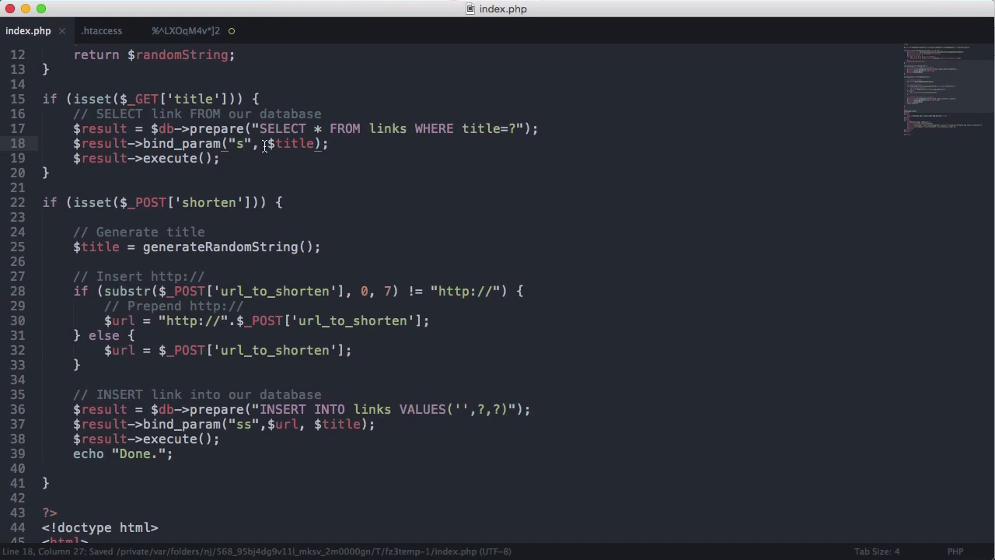
- Print $result->get_result below the query execution
{"action": "left_click", "coordinate": [241, 171]}
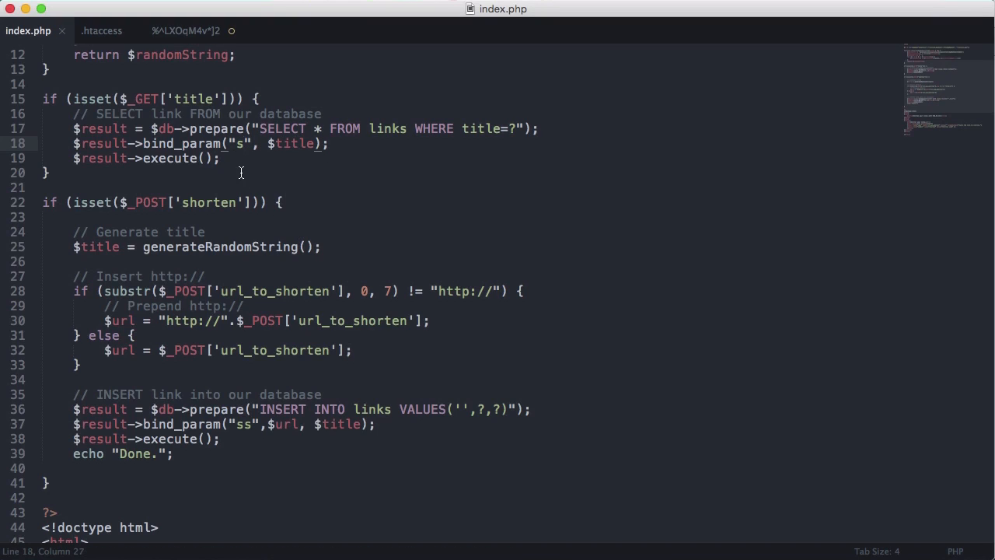
{"action": "key", "text": "enter"}
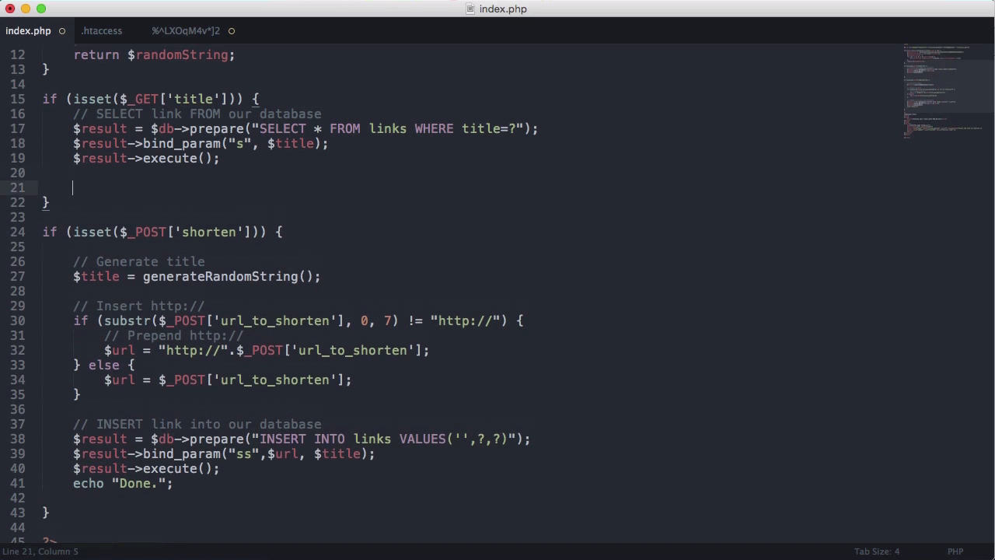
{"action": "type", "text": "ech"}
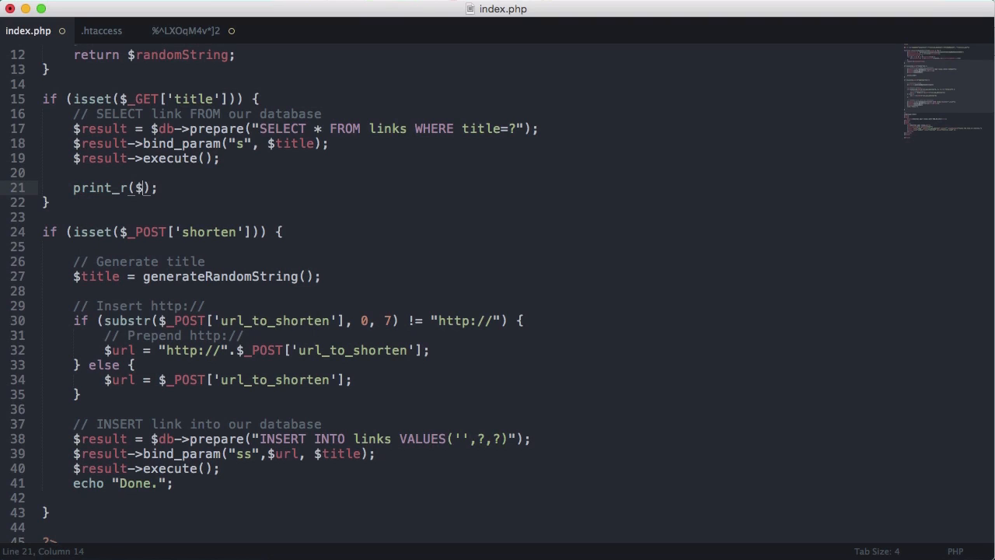
{"action": "type", "text": "result->"}
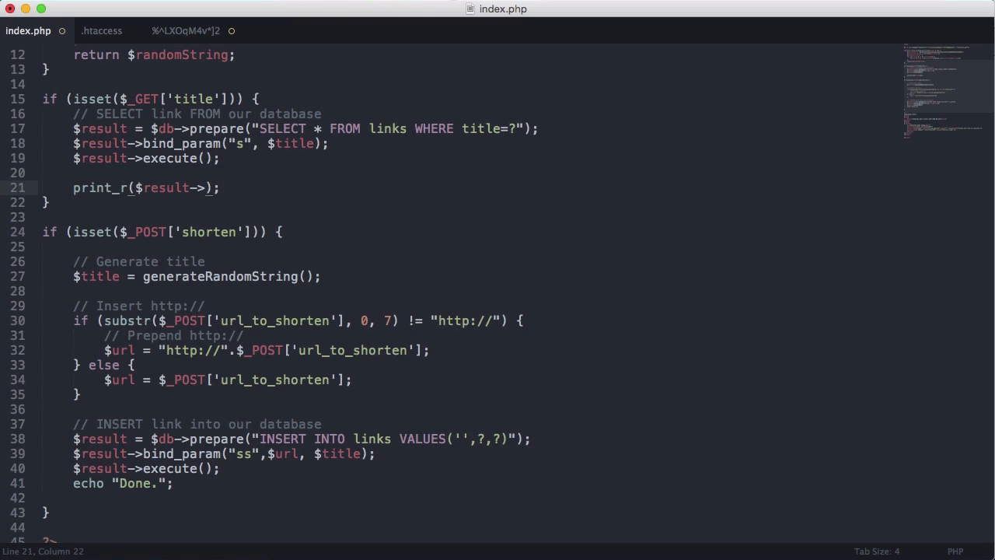
{"action": "type", "text": "get_result"}
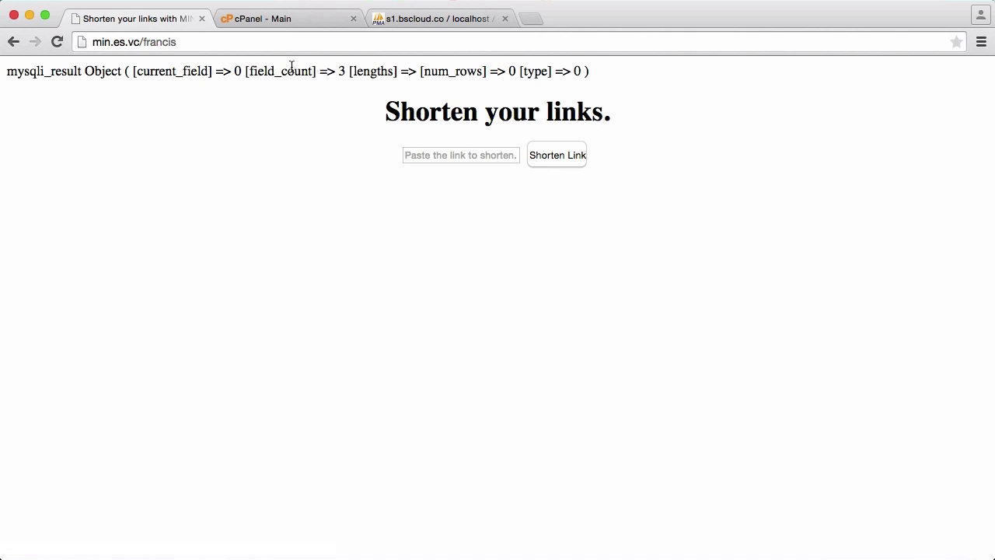
{"action": "mouse_move", "coordinate": [441, 85]}
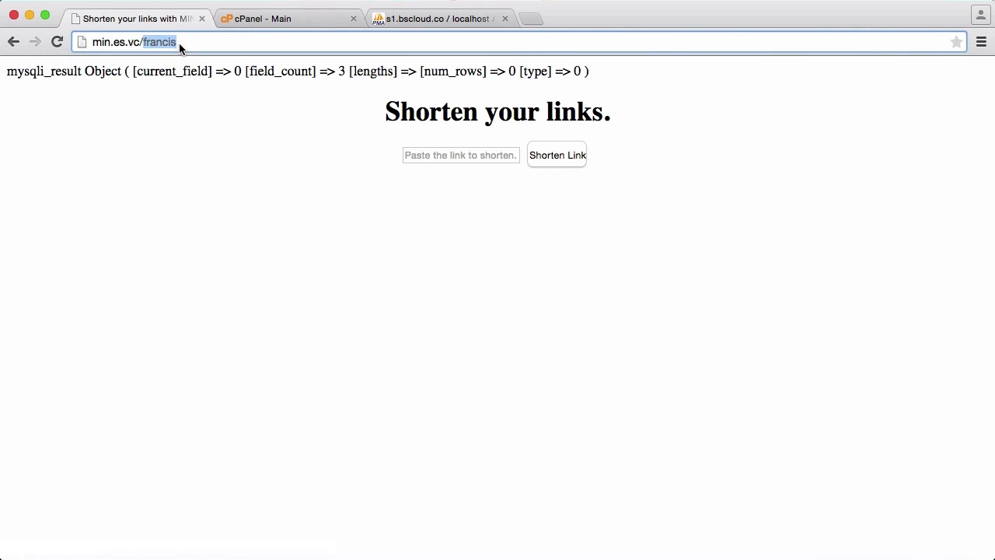
{"action": "mouse_move", "coordinate": [158, 216]}
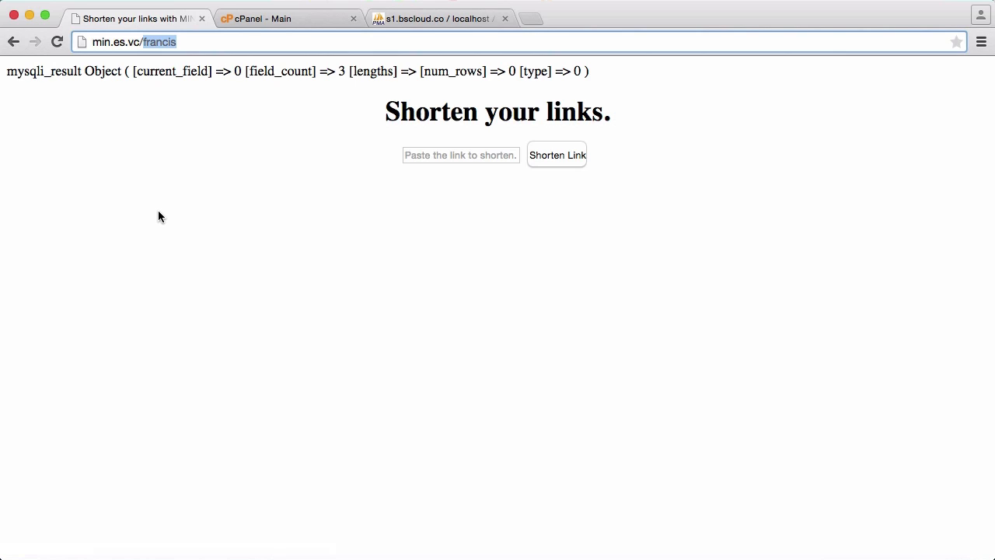
- Browse the links table's four stored URLs and titles, then return to index.php
{"action": "left_click", "coordinate": [436, 18]}
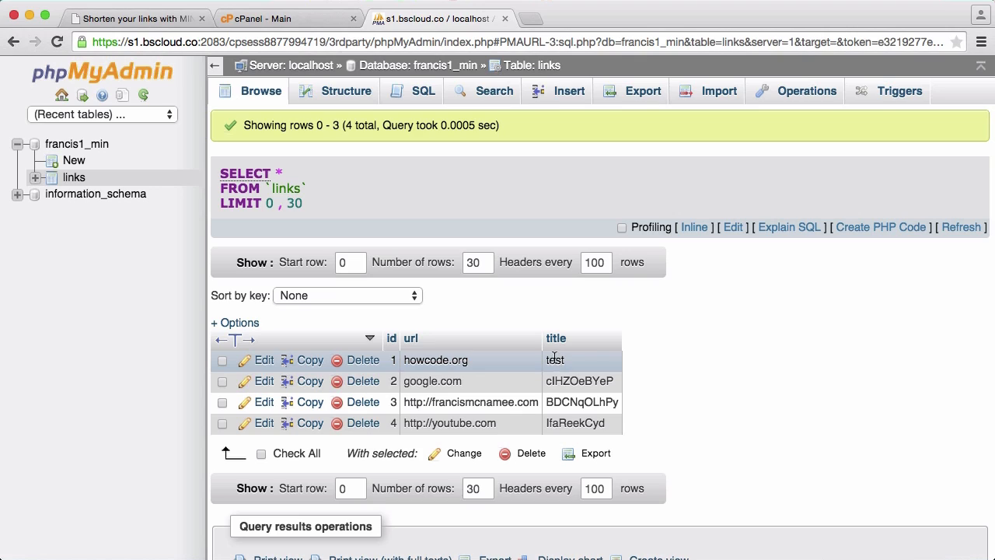
{"action": "left_click", "coordinate": [136, 18]}
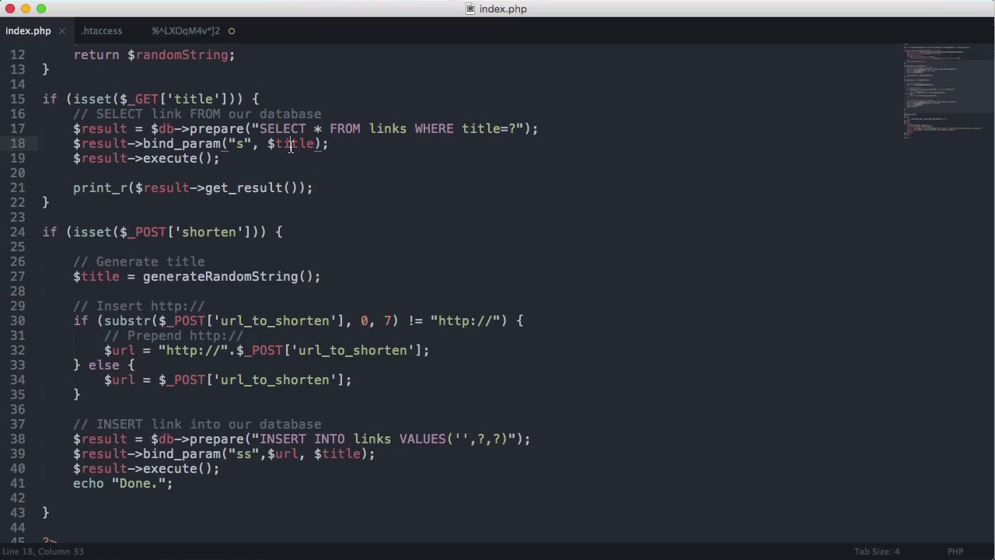
- Bind $_GET['title'] in bind_param and reload min.es.vc/test
{"action": "double_click", "coordinate": [295, 143]}
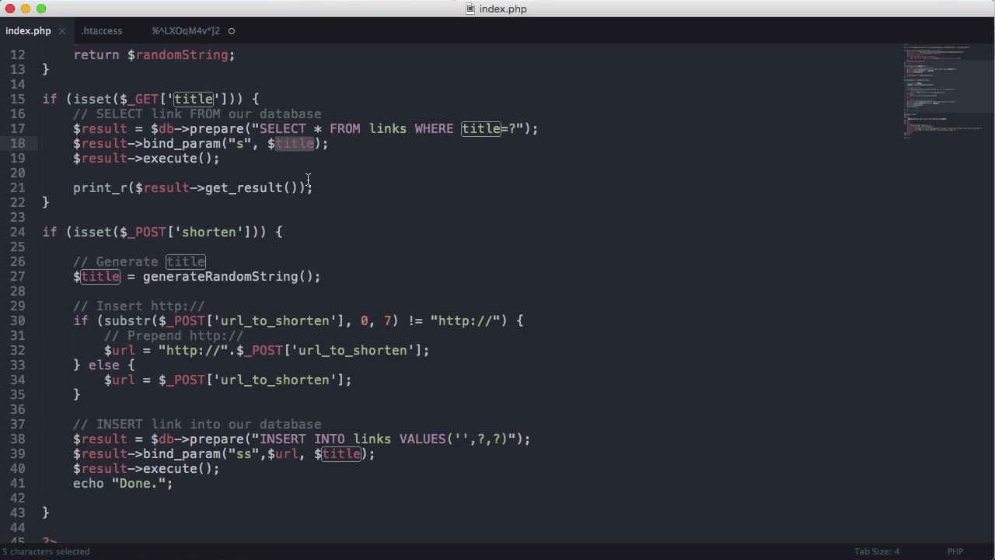
{"action": "mouse_move", "coordinate": [259, 151]}
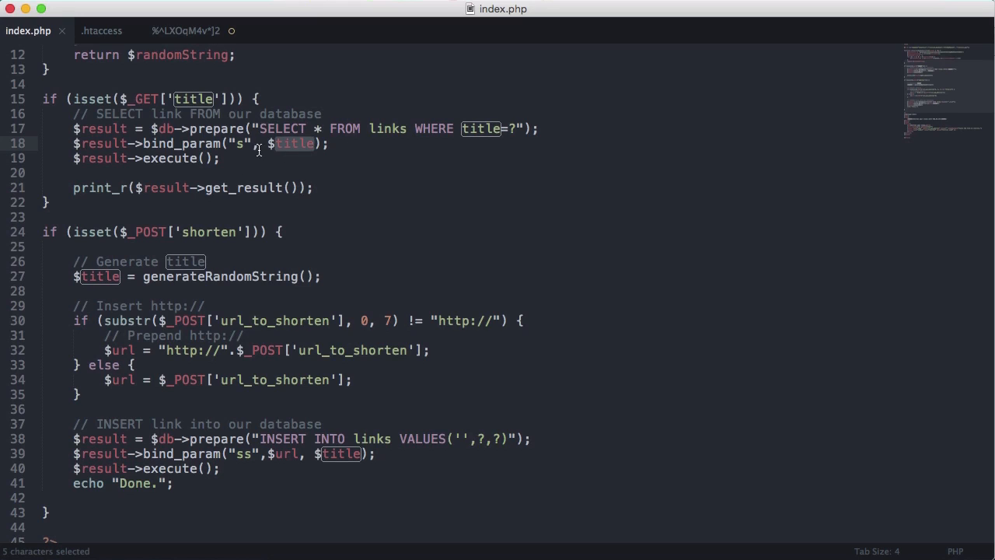
{"action": "mouse_move", "coordinate": [457, 193]}
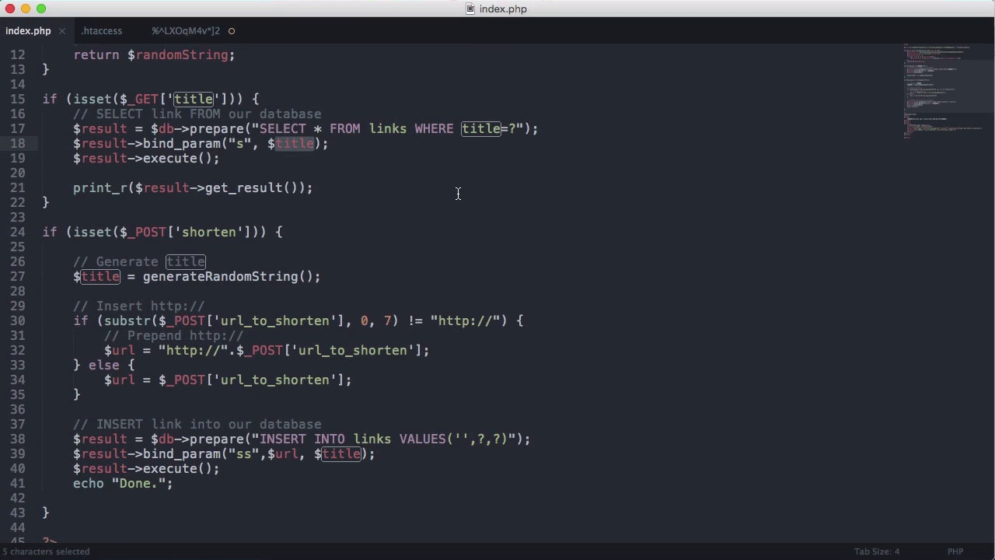
{"action": "type", "text": "$_GET"}
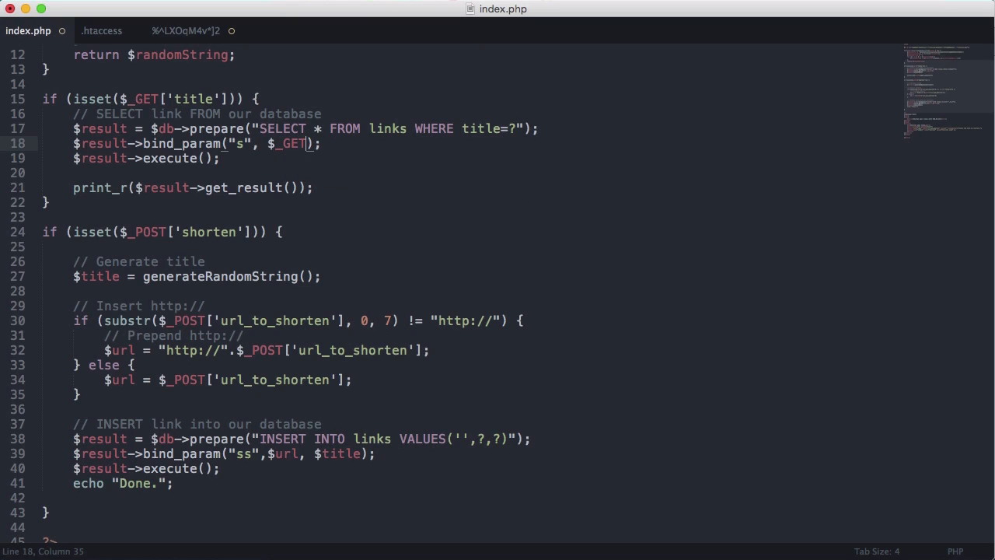
{"action": "type", "text": "['tit'"}
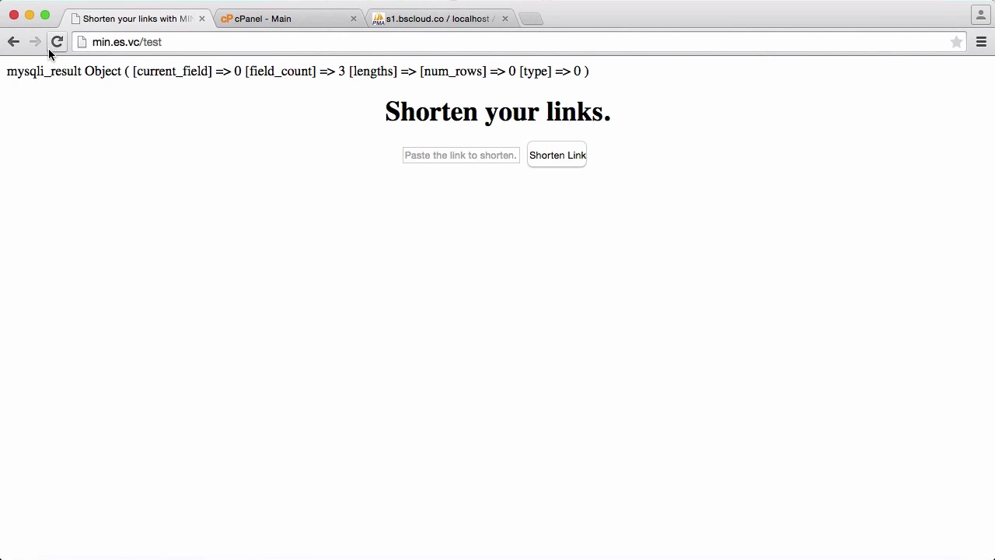
{"action": "left_click", "coordinate": [57, 42]}
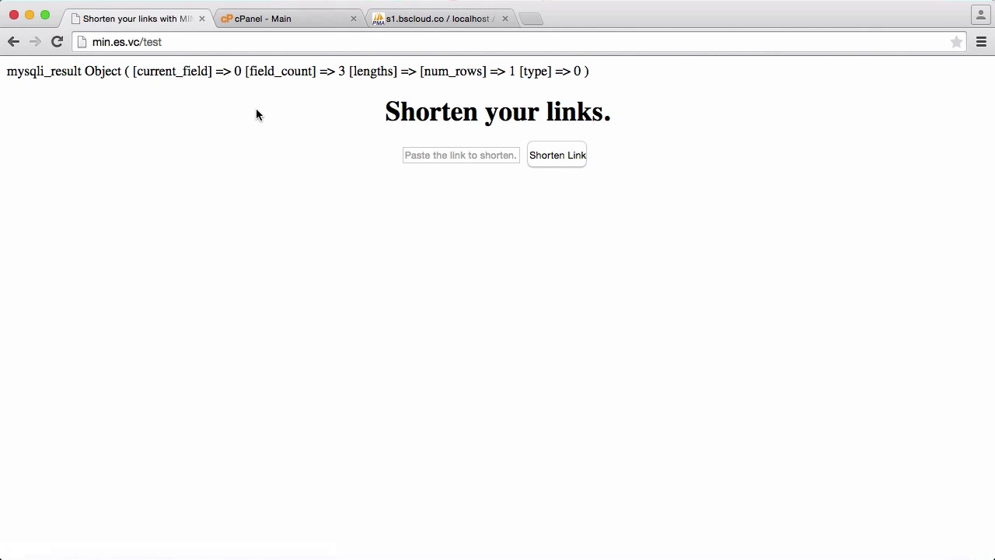
{"action": "mouse_move", "coordinate": [389, 241]}
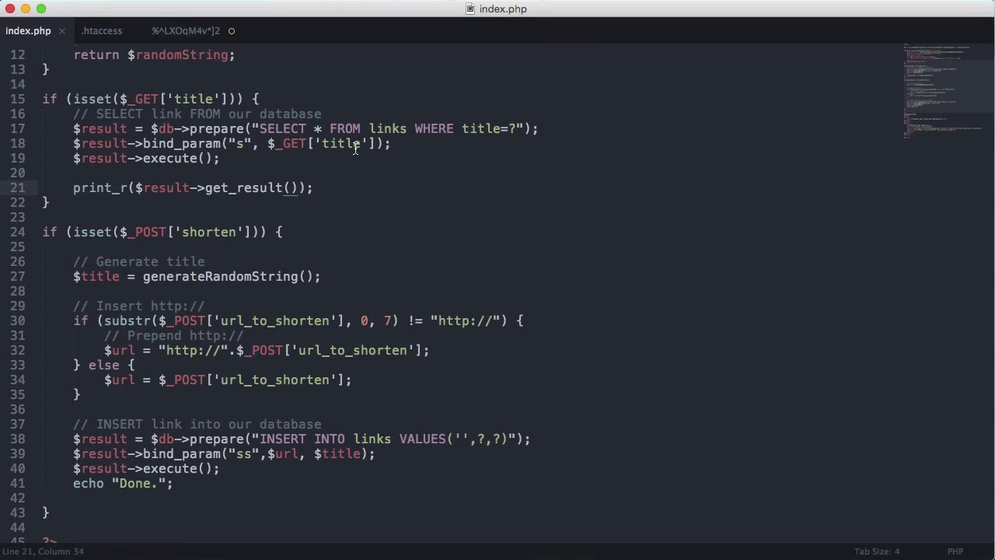
- Add ->fetch_array() to get_result() and reload to see howcode.org's row
{"action": "type", "text": "->fetch"}
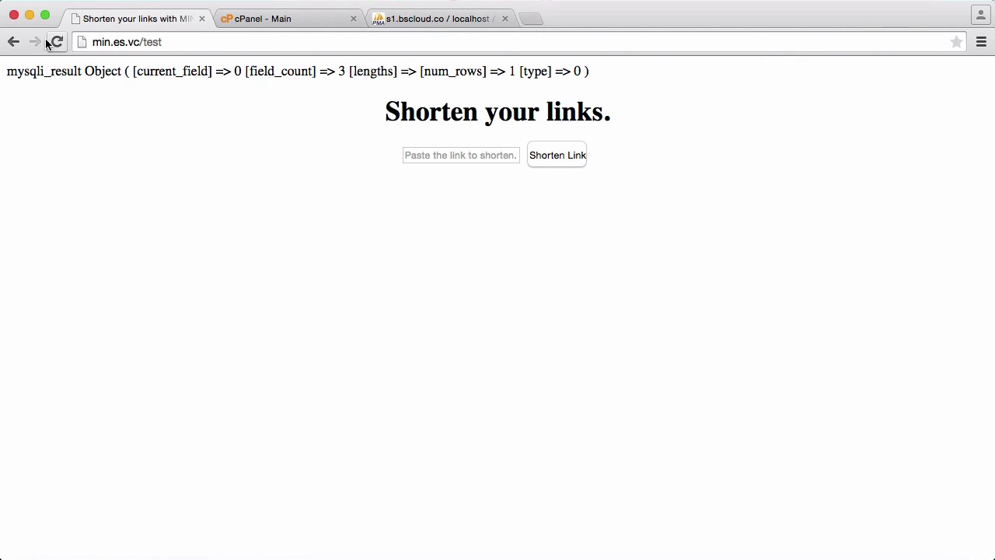
{"action": "left_click", "coordinate": [55, 42]}
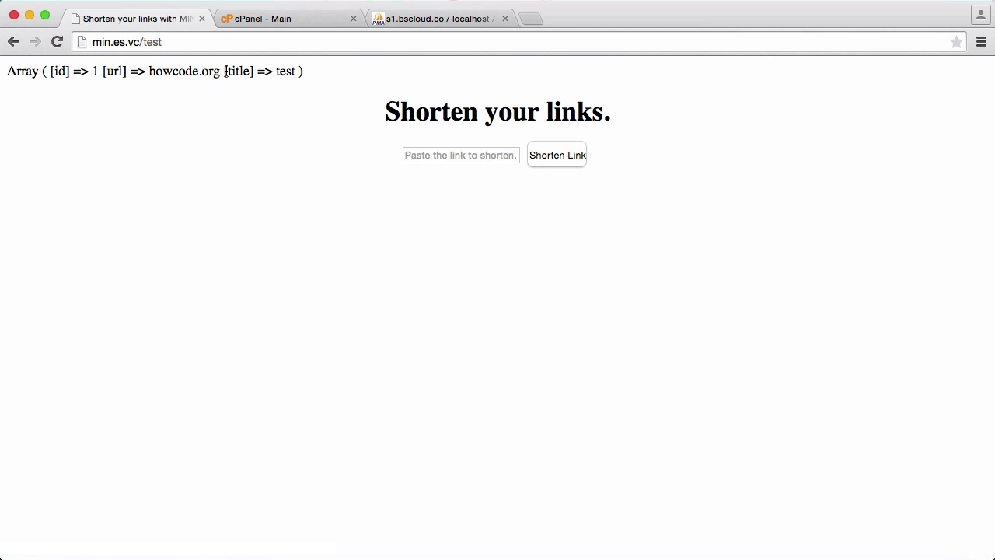
{"action": "double_click", "coordinate": [286, 71]}
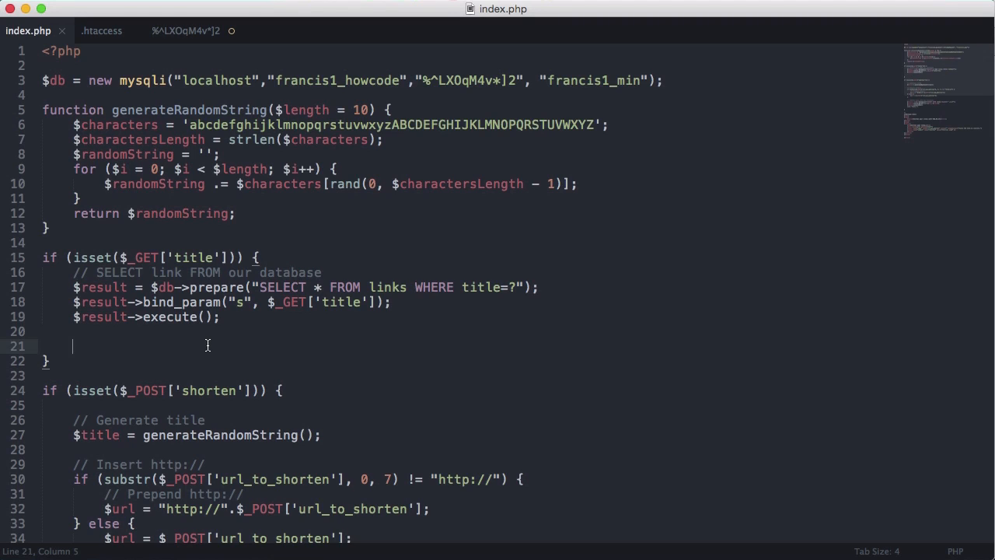
- Store $result->get_result->fetch_array() in $goto and echo $goto[1]
{"action": "type", "text": "$g"}
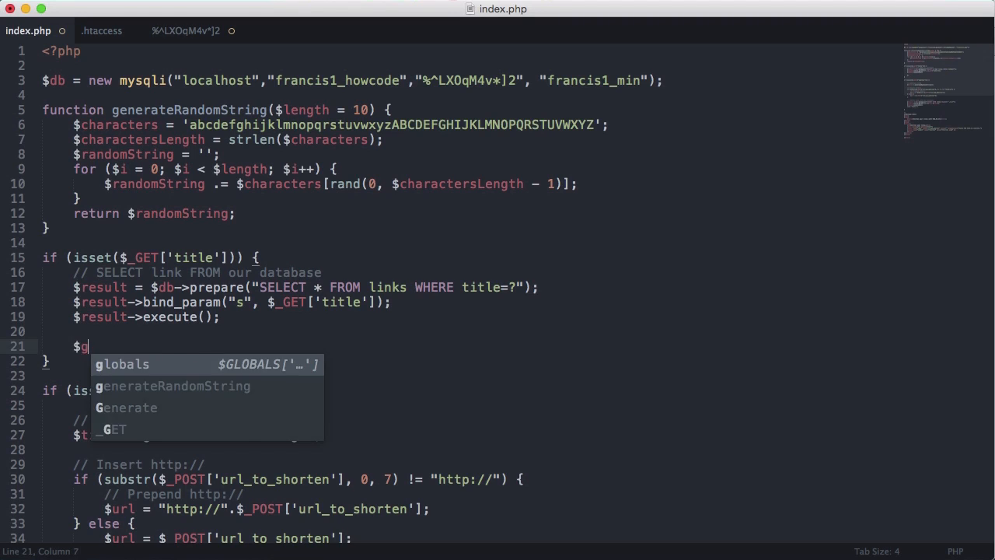
{"action": "type", "text": "oto ="}
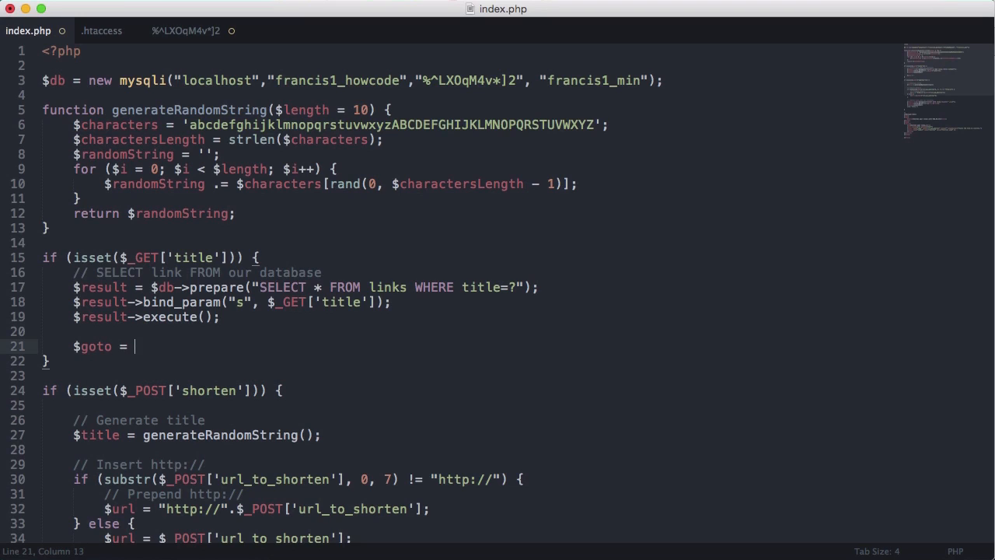
{"action": "type", "text": "$result"}
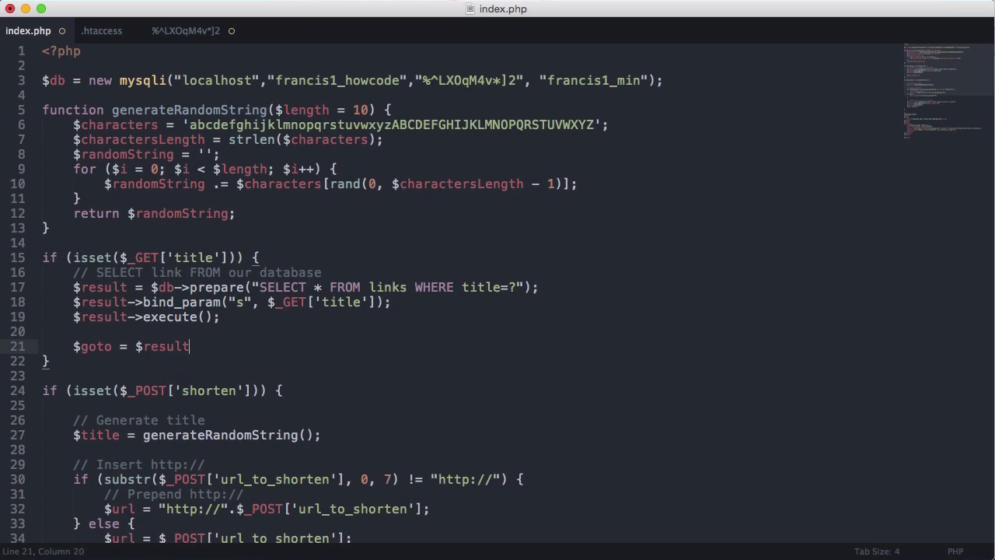
{"action": "type", "text": "->get_resl"}
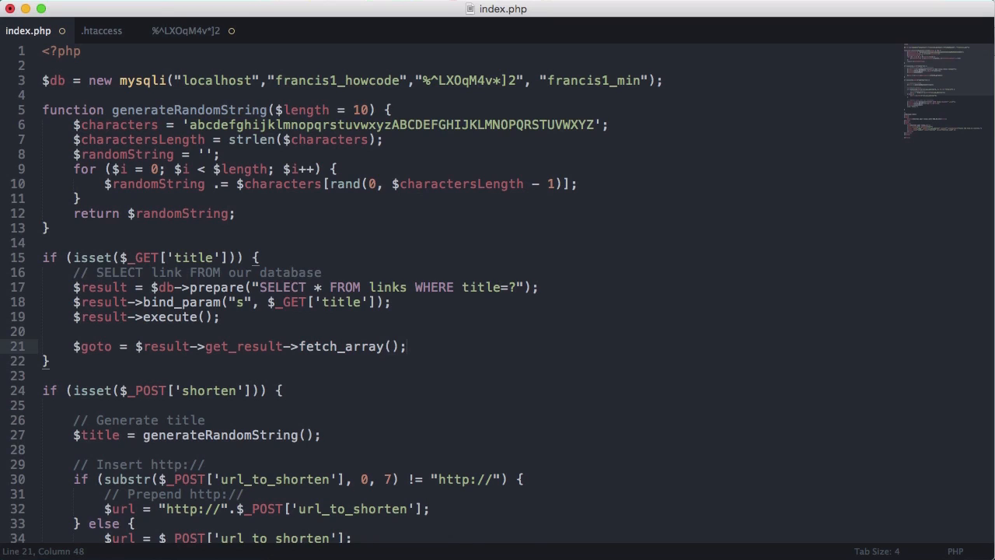
{"action": "type", "text": "echo"}
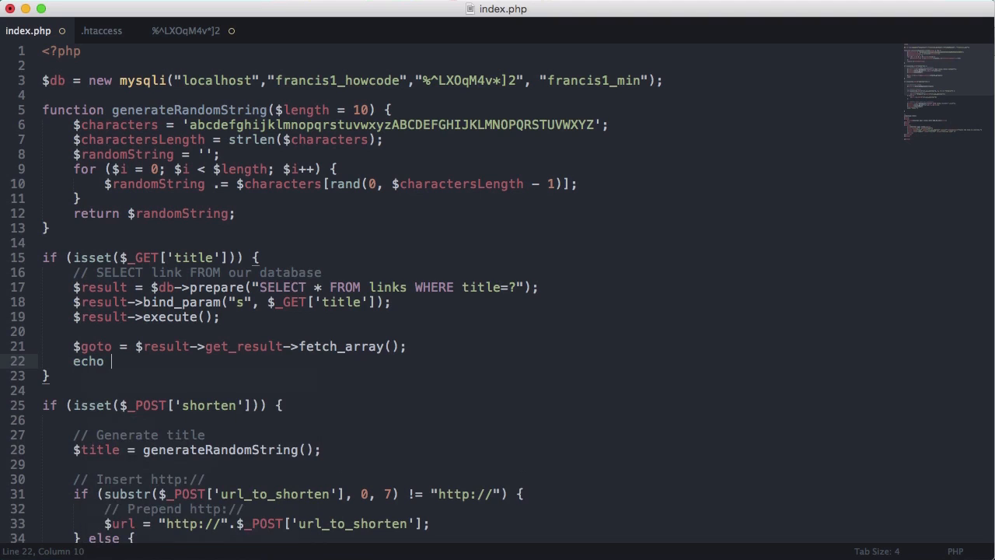
{"action": "type", "text": "$goto[]"}
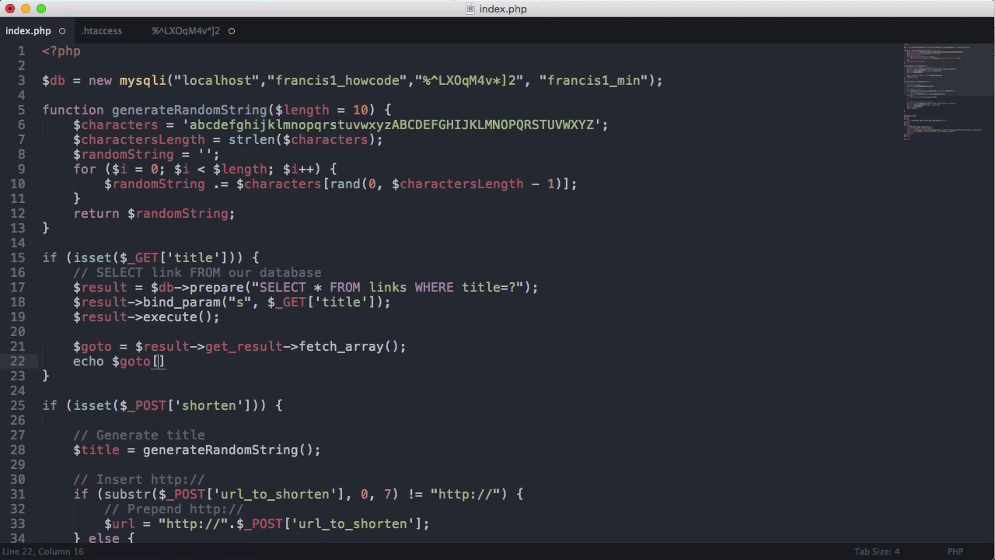
{"action": "type", "text": "1];"}
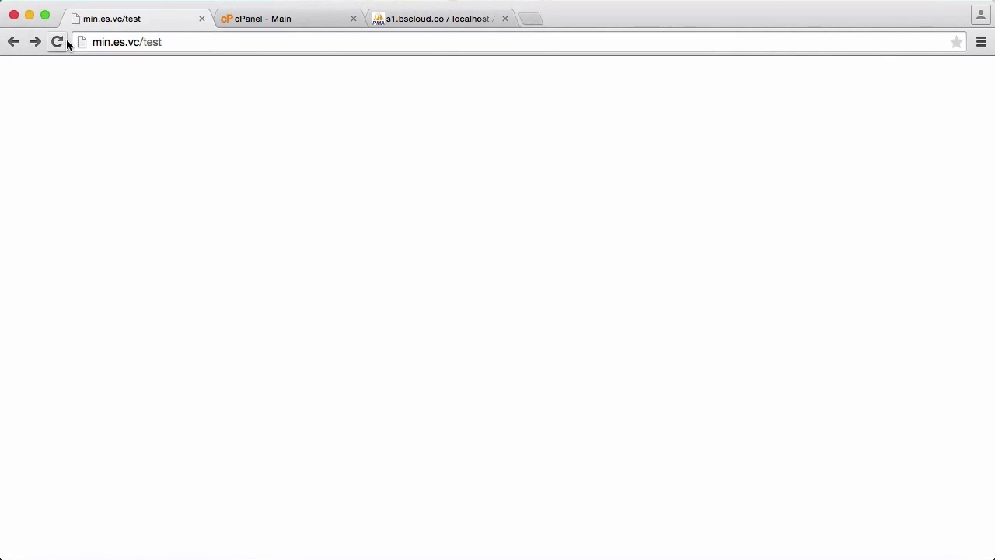
- Reload min.es.vc/test in Chrome, which now shows a blank page
{"action": "left_click", "coordinate": [56, 42]}
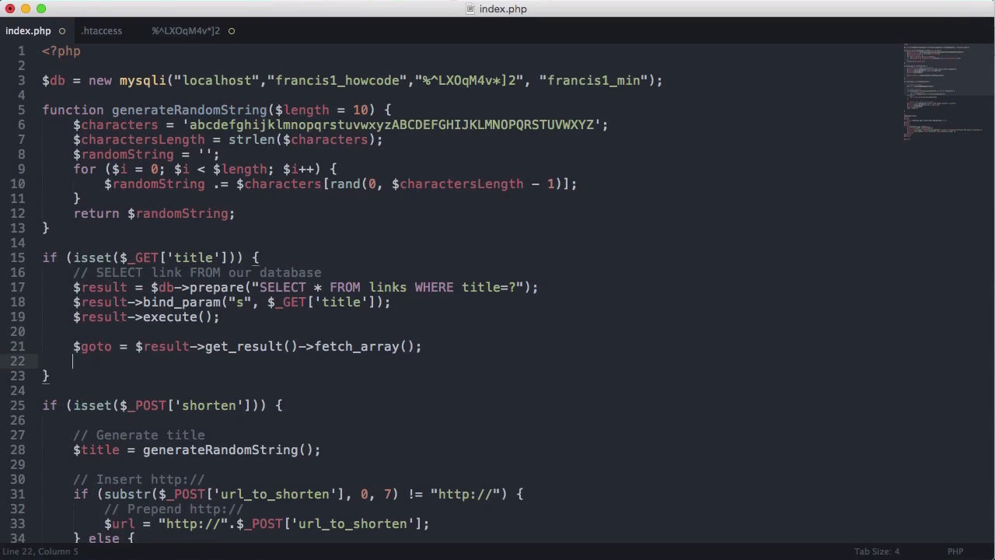
- Set $g = $goto[1] and redirect with header("Location: $g") in index.php
{"action": "type", "text": "header"}
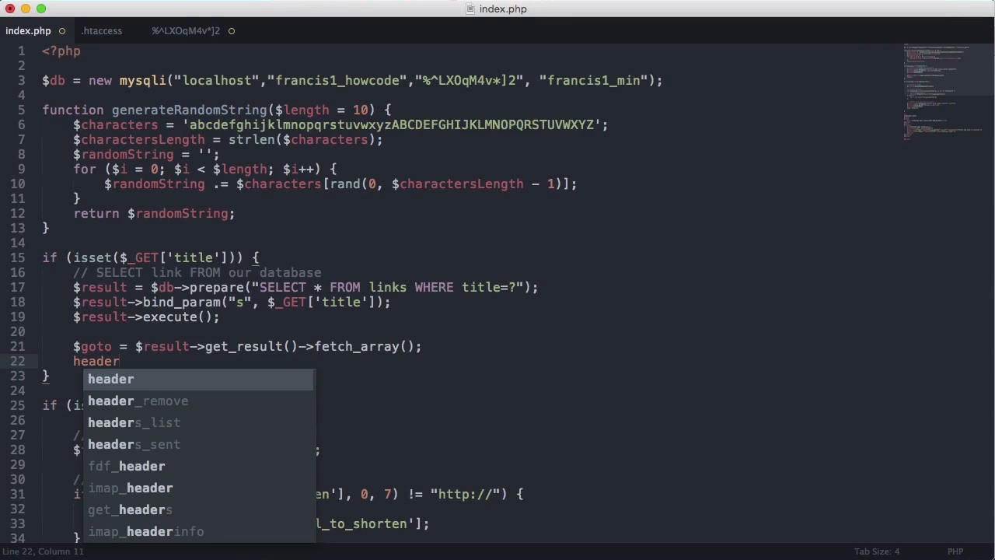
{"action": "type", "text": "(\"Location: \");"}
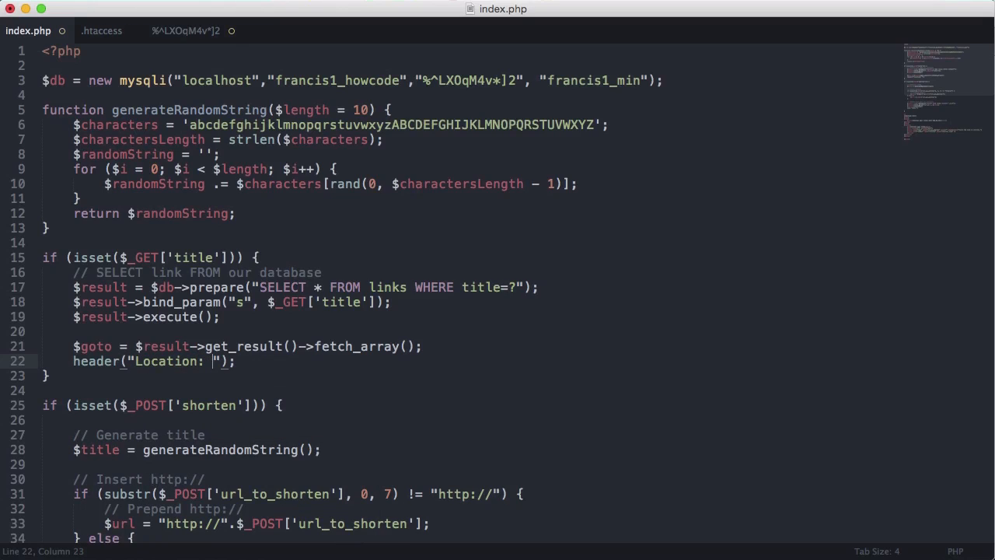
{"action": "type", "text": "$goto"}
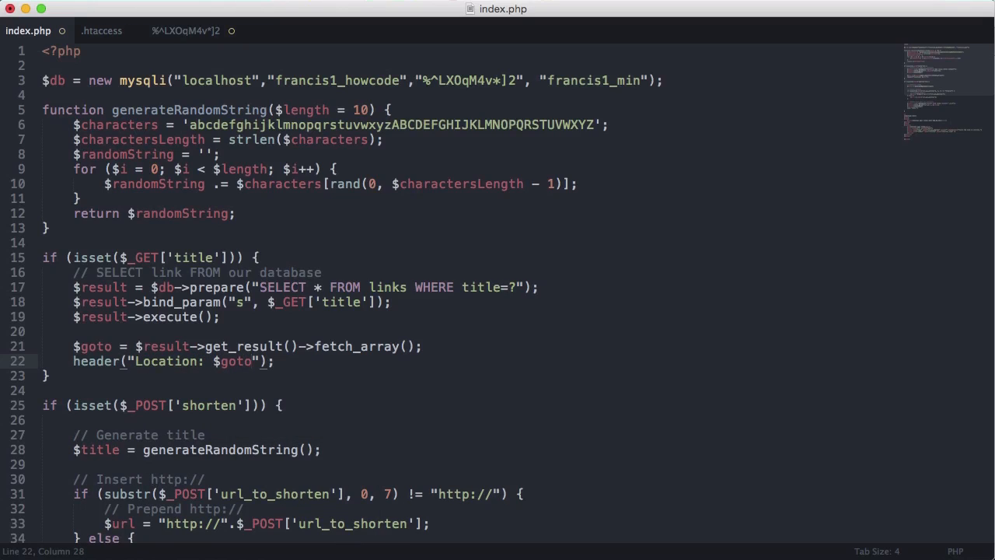
{"action": "type", "text": "["}
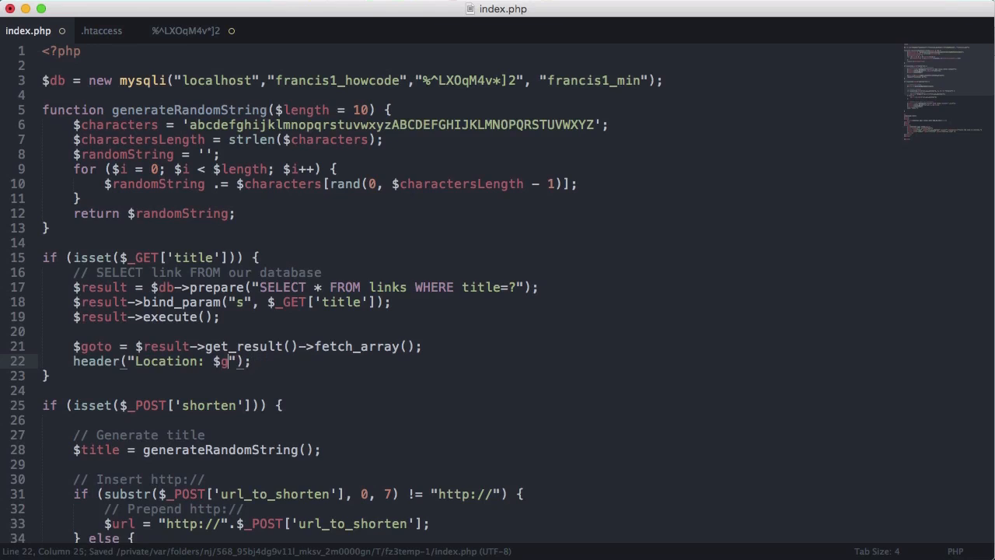
{"action": "key", "text": "enter"}
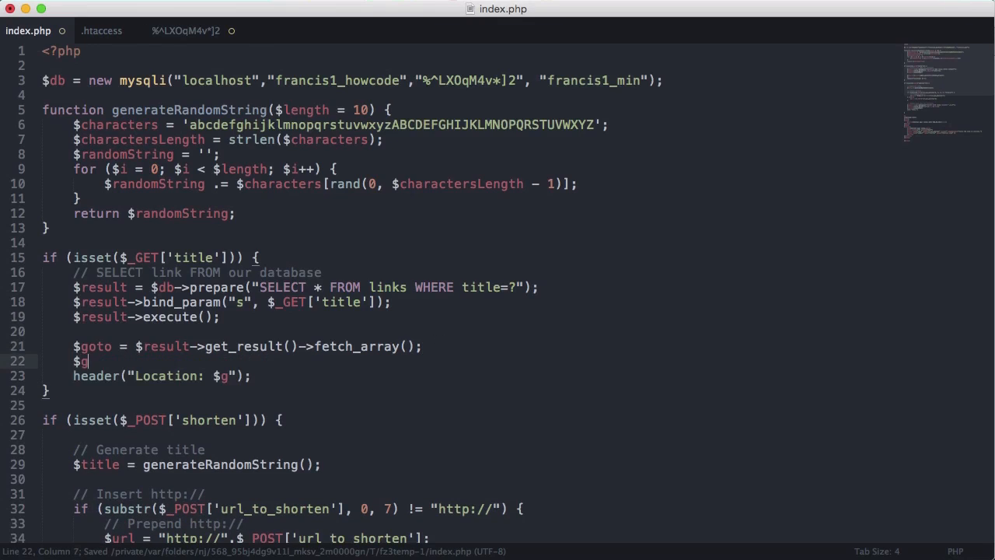
{"action": "type", "text": "= $goto[1];"}
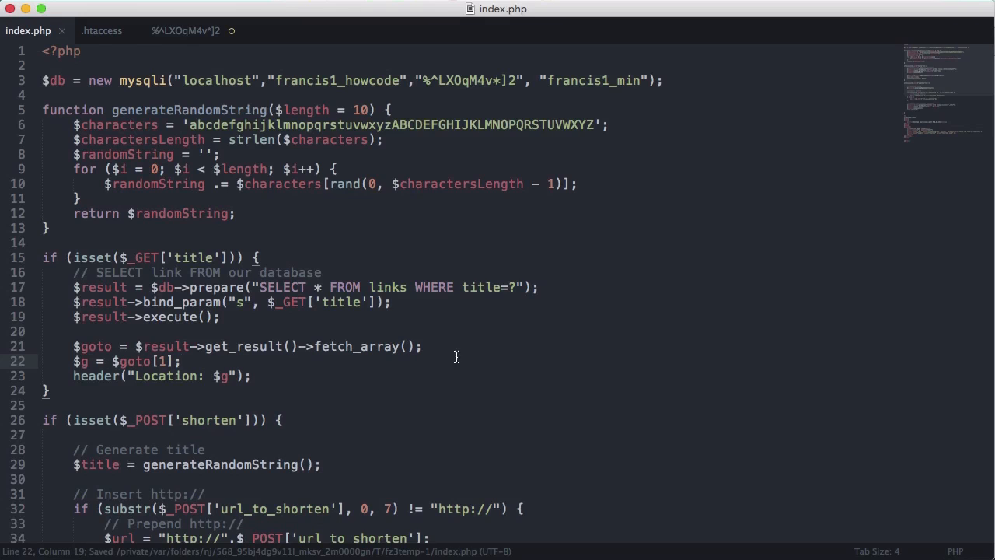
{"action": "mouse_move", "coordinate": [626, 480]}
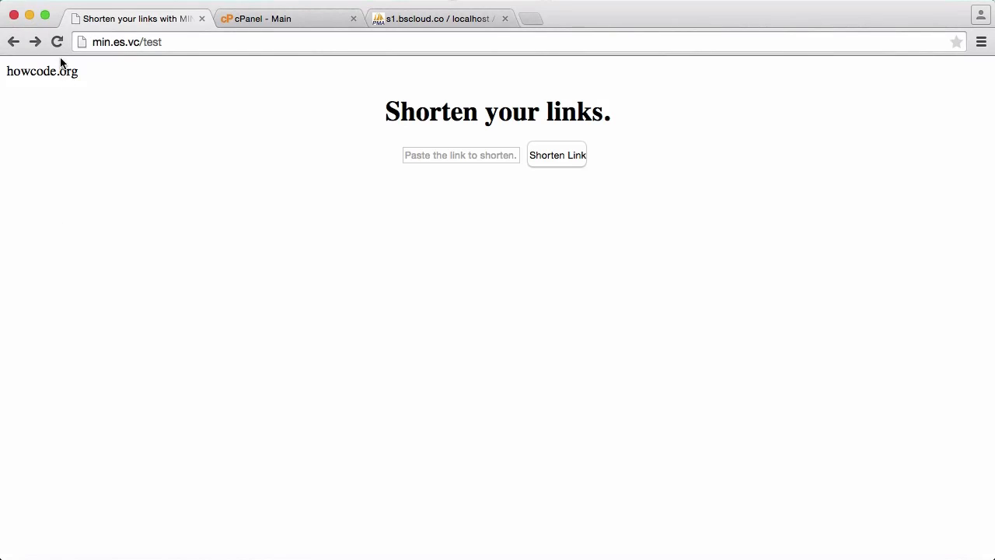
- Follow the test short link, shorten bestspace.co, and switch to phpMyAdmin
{"action": "left_click", "coordinate": [42, 71]}
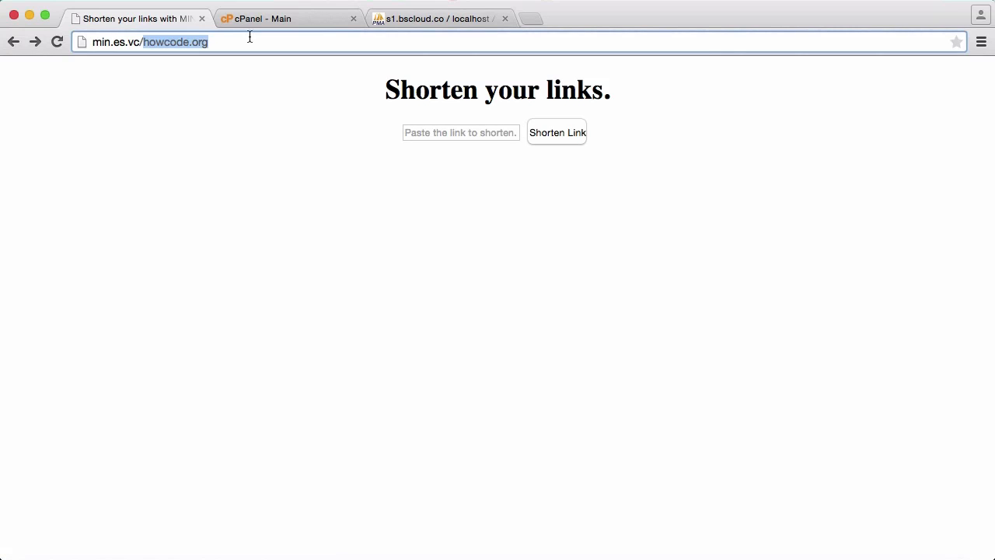
{"action": "mouse_move", "coordinate": [252, 182]}
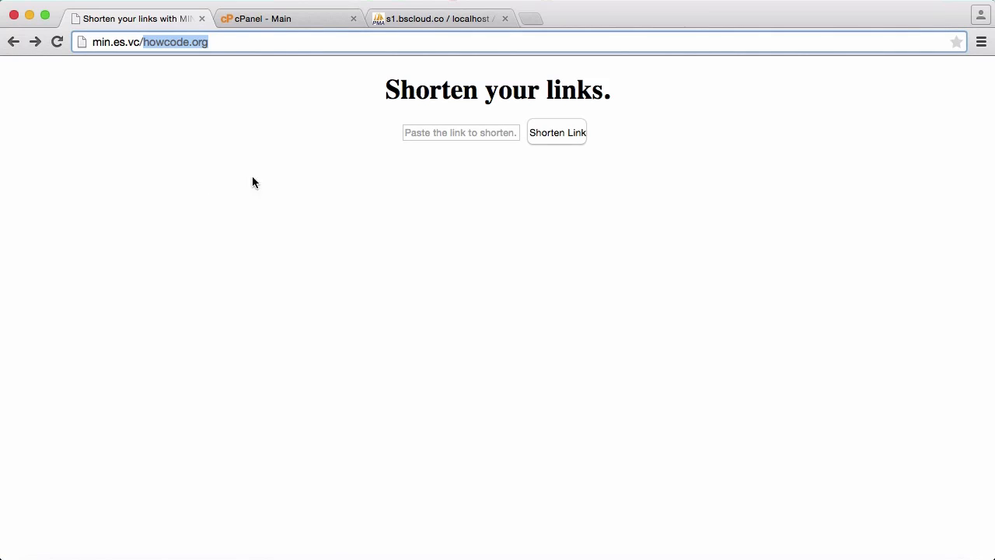
{"action": "type", "text": "bests"}
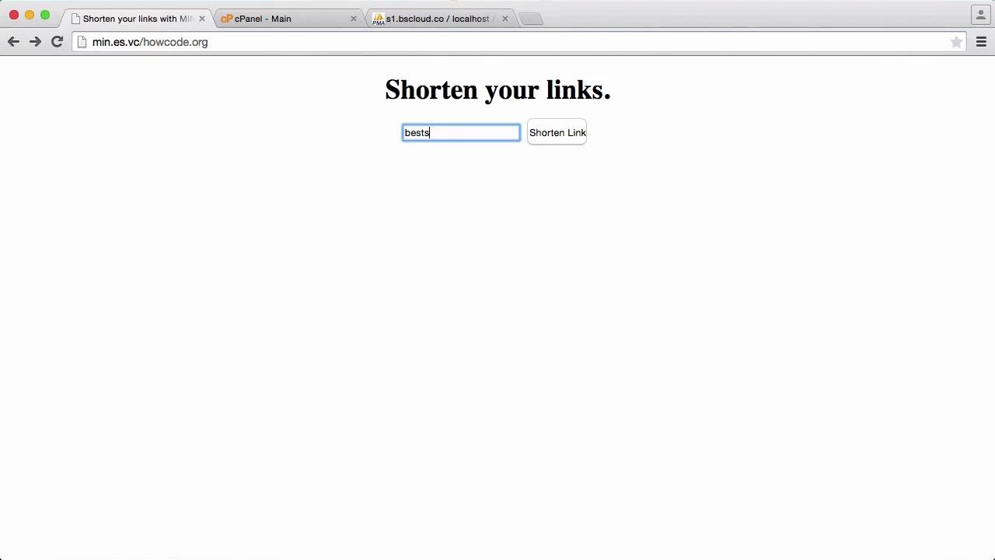
{"action": "left_click", "coordinate": [556, 132]}
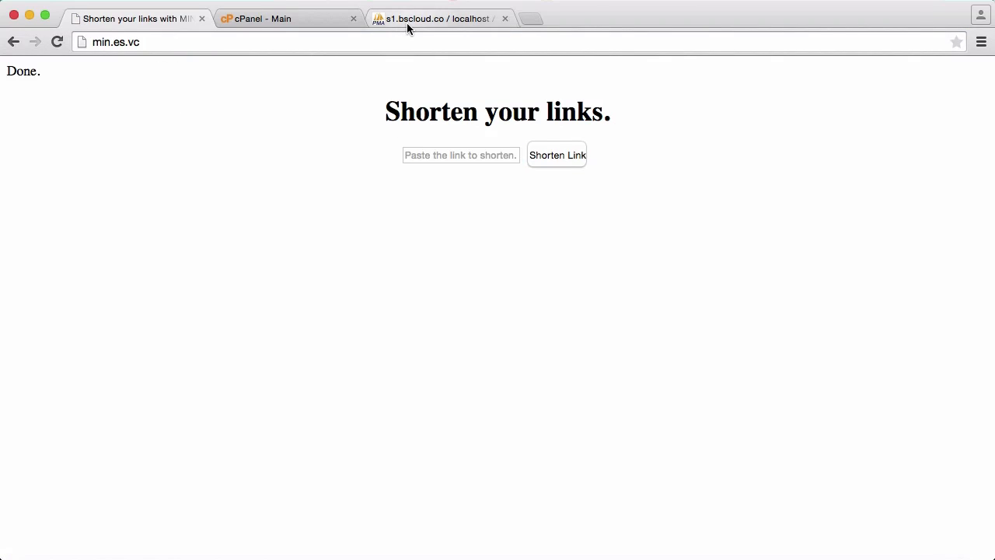
{"action": "left_click", "coordinate": [435, 18]}
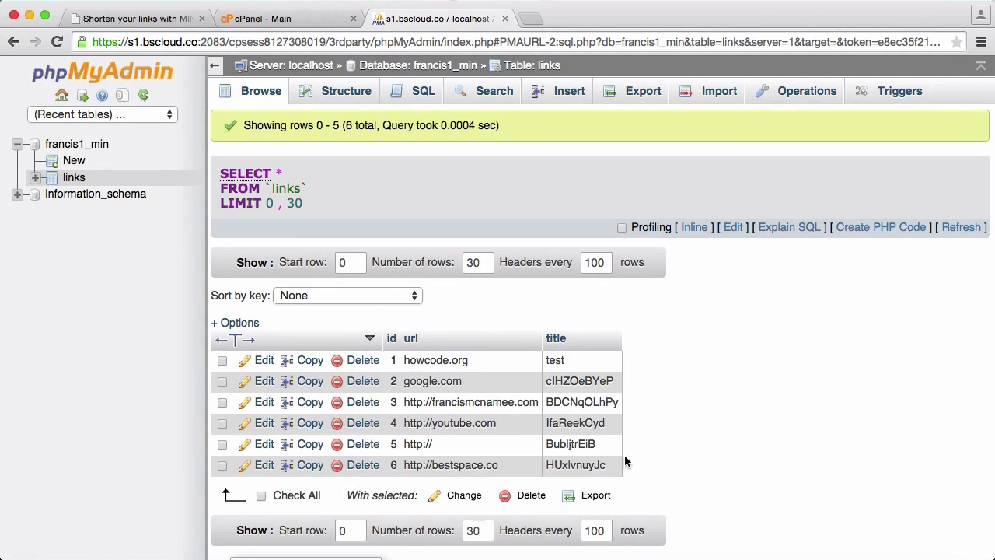
- Edit the site address in the bestspace.co row of the links table and confirm
{"action": "double_click", "coordinate": [575, 465]}
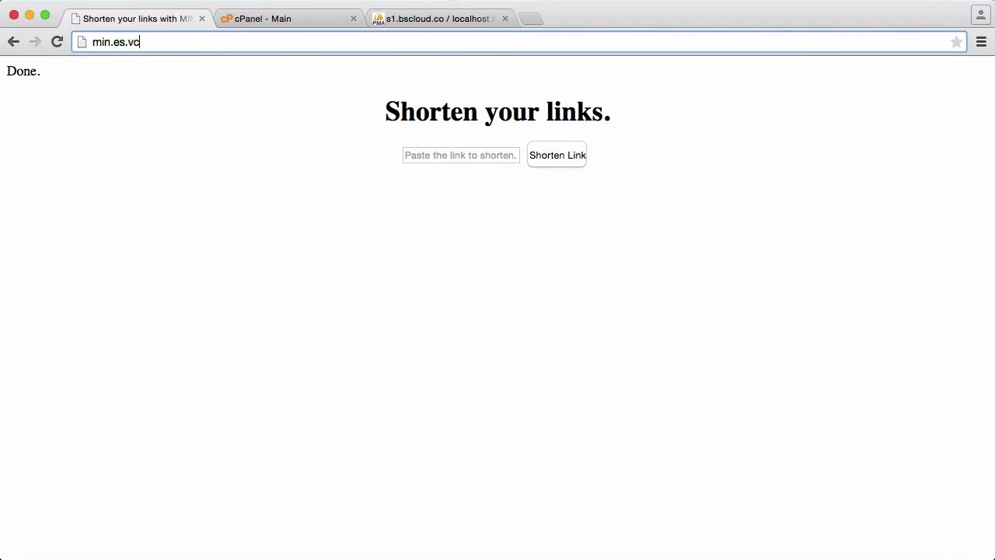
{"action": "key", "text": "Return"}
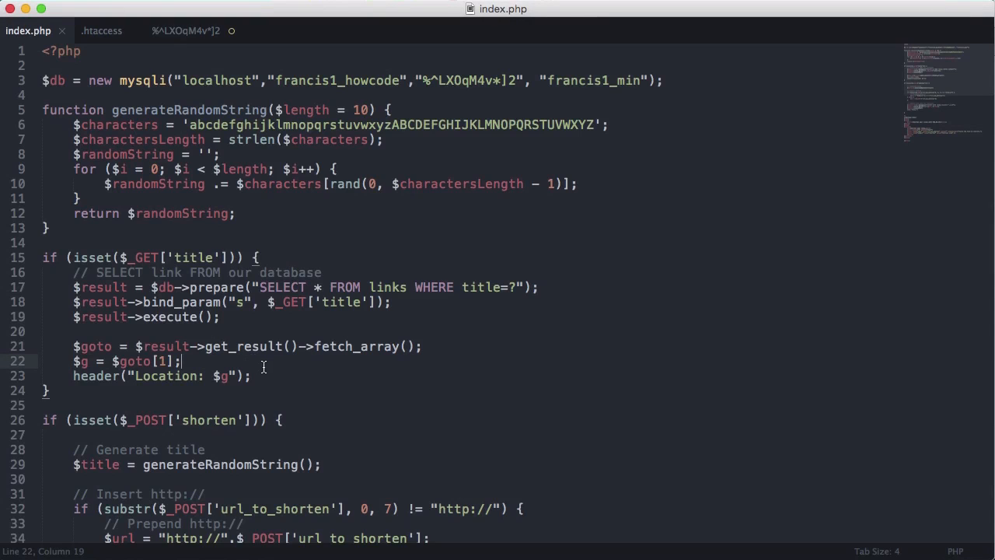
- After execute(), echo a centred 'Your link has been shortened' message with min.es.vc/$title
{"action": "scroll", "scroll_direction": "down", "scroll_amount": 3}
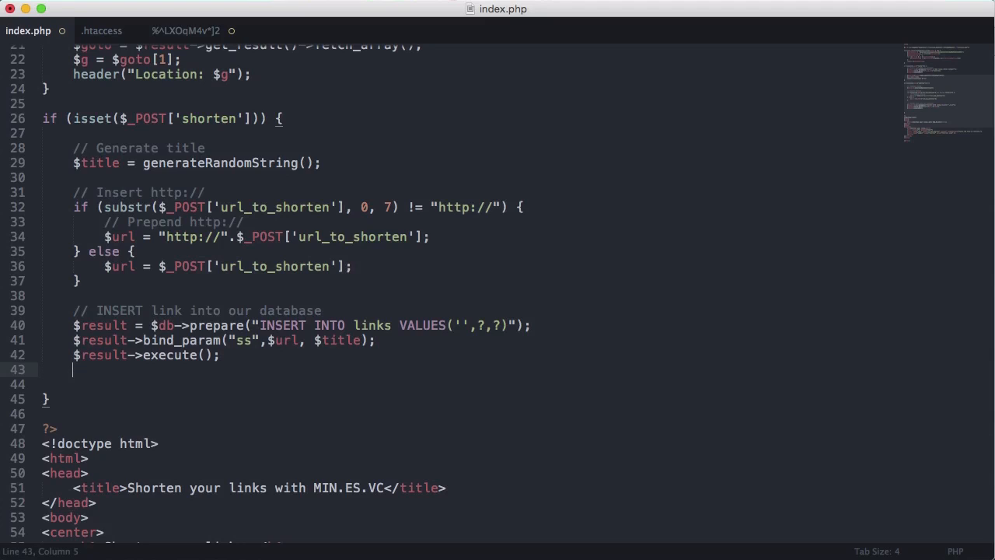
{"action": "type", "text": "echo"}
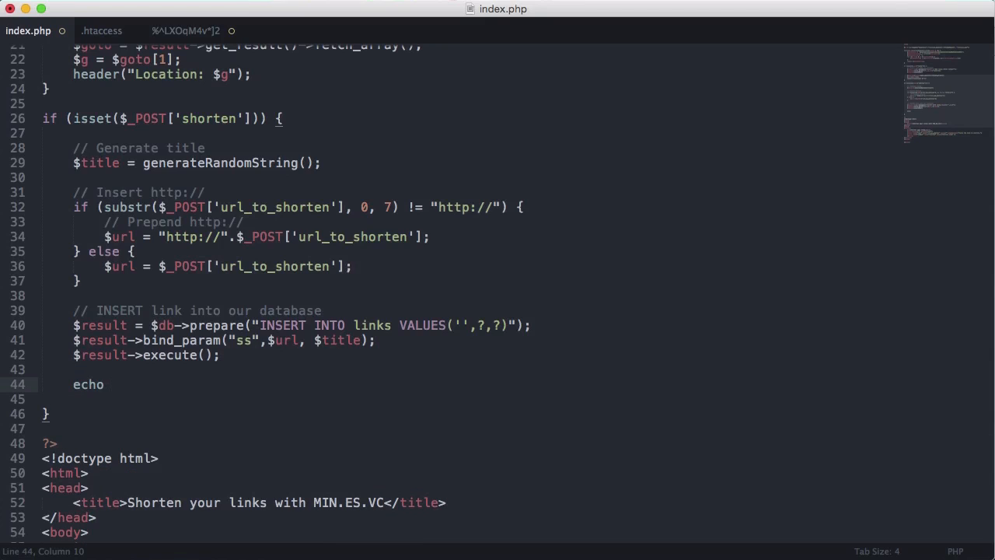
{"action": "type", "text": "\"Your\""}
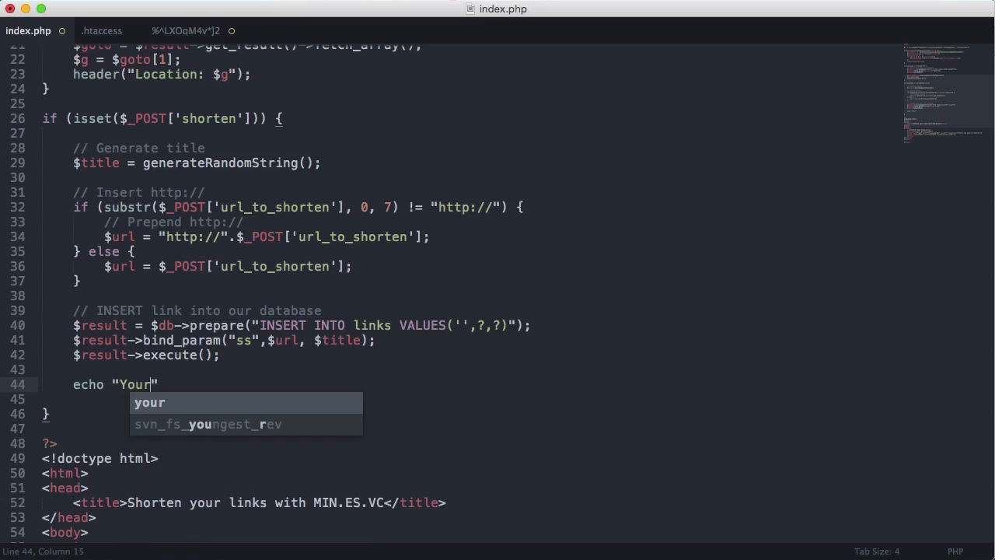
{"action": "type", "text": "link has b"}
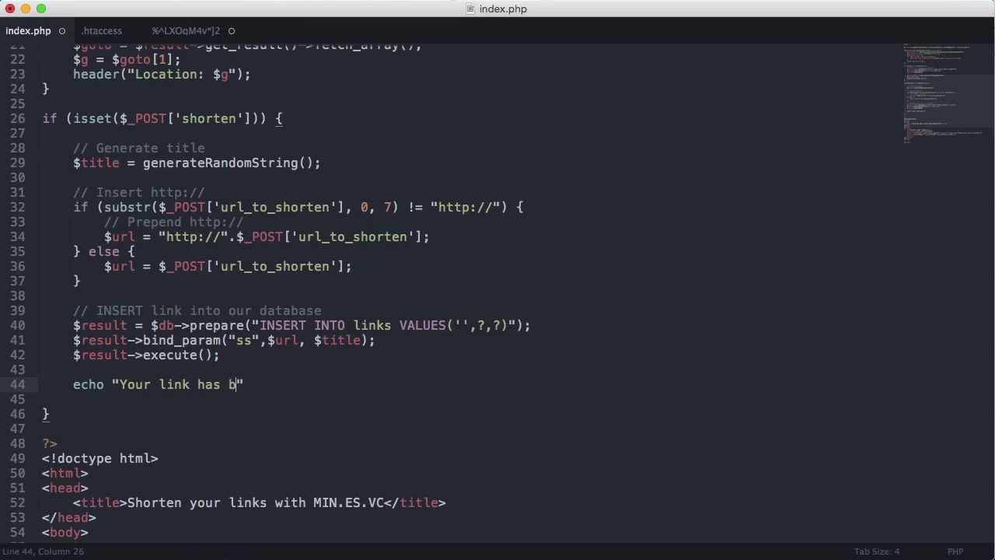
{"action": "type", "text": "een shorten"}
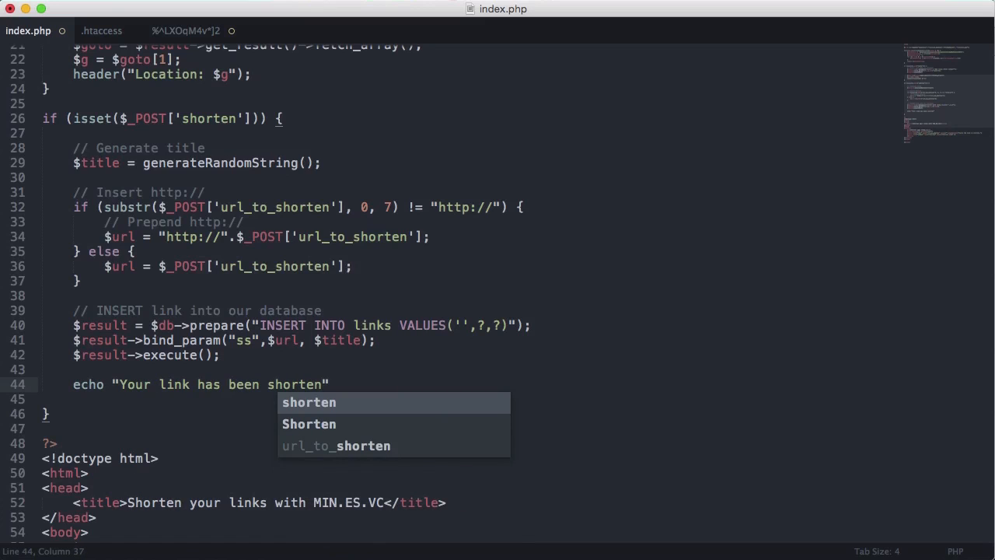
{"action": "type", "text": "ed. Here it is"}
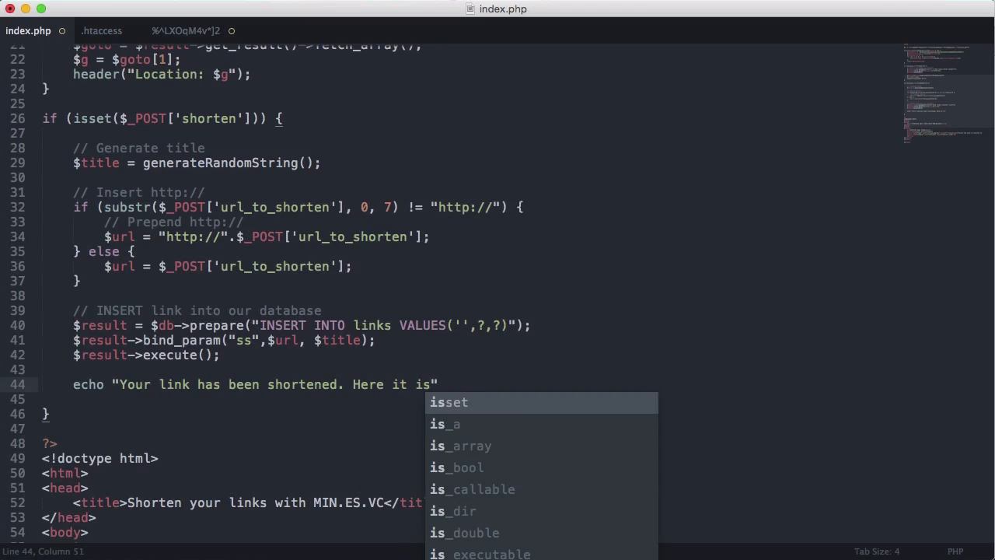
{"action": "type", "text": ": <br />"}
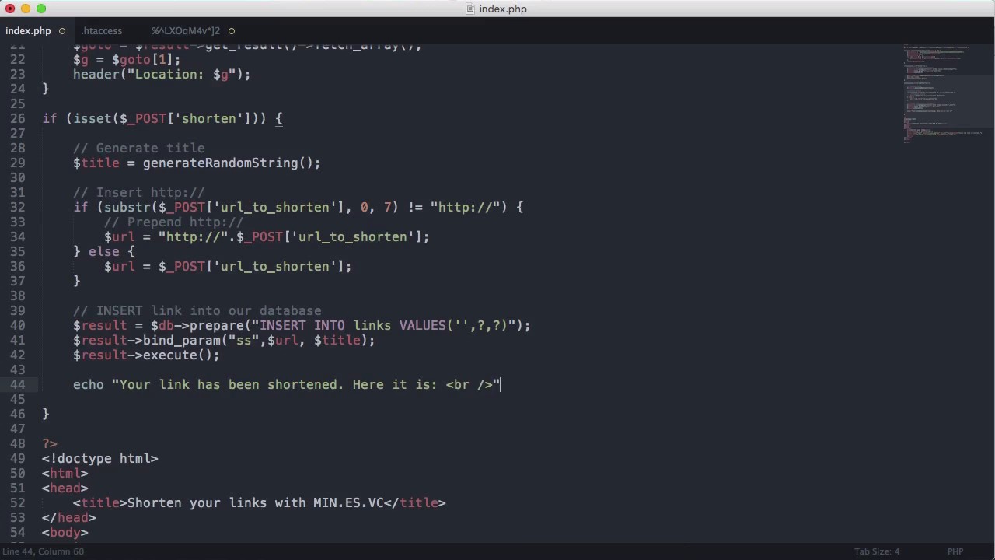
{"action": "type", "text": ".$"}
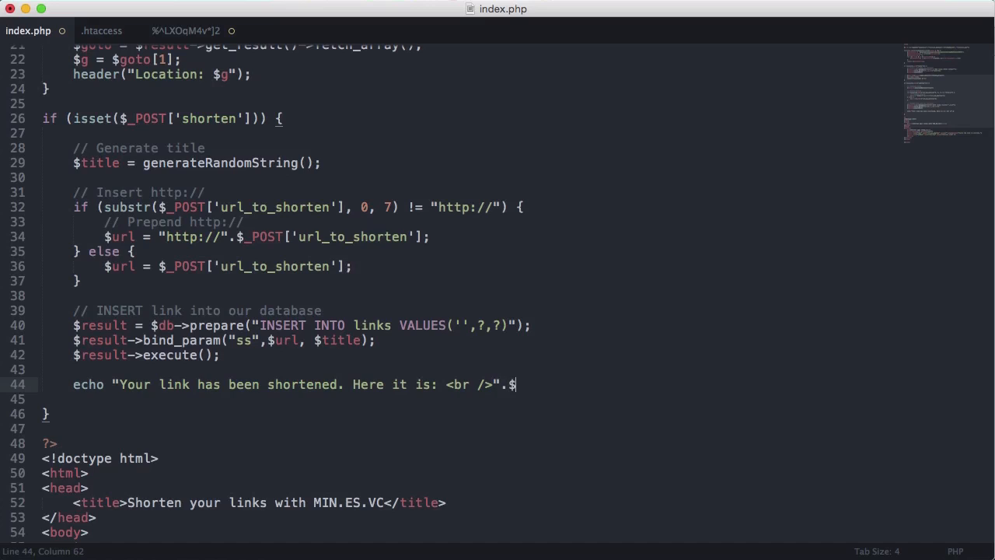
{"action": "type", "text": "title"}
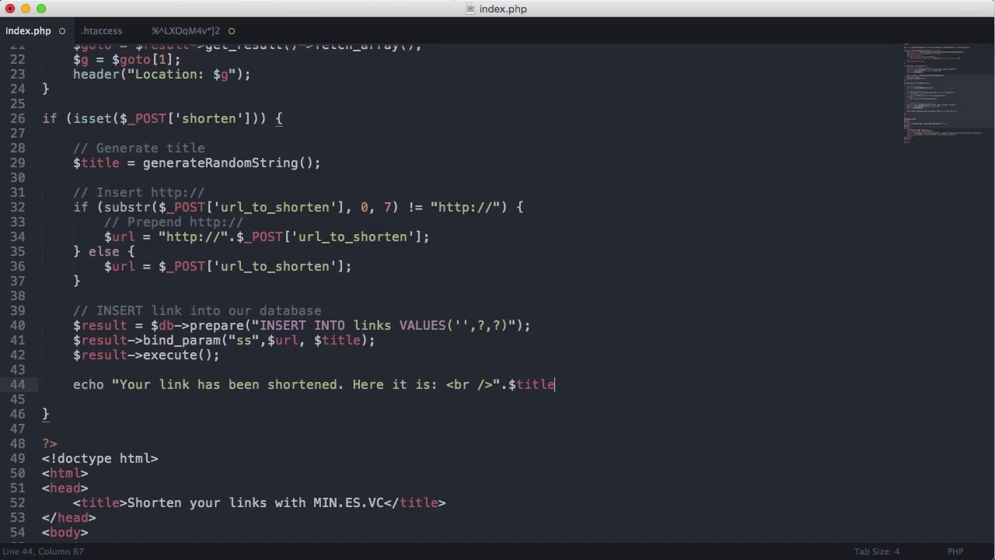
{"action": "type", "text": ";"}
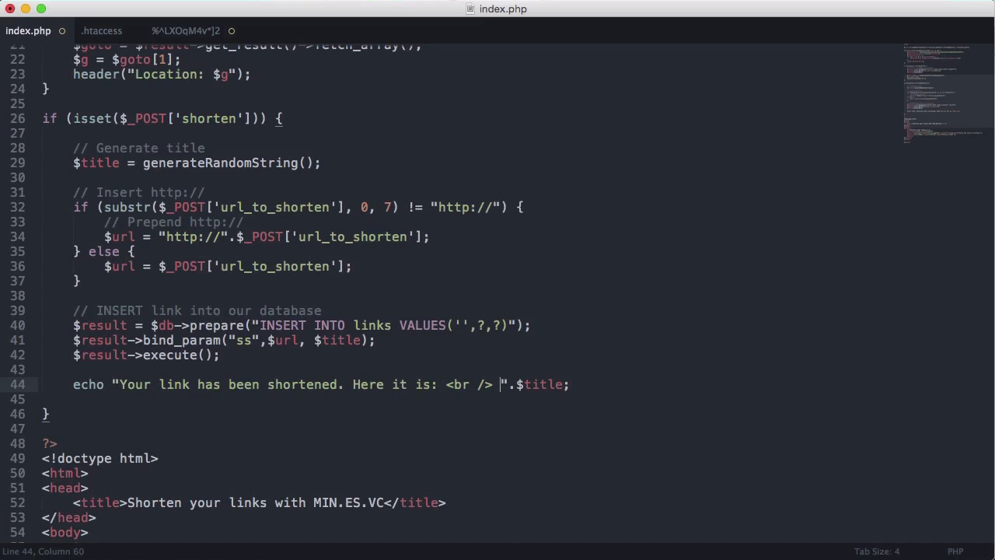
{"action": "type", "text": "min.es.vc/"}
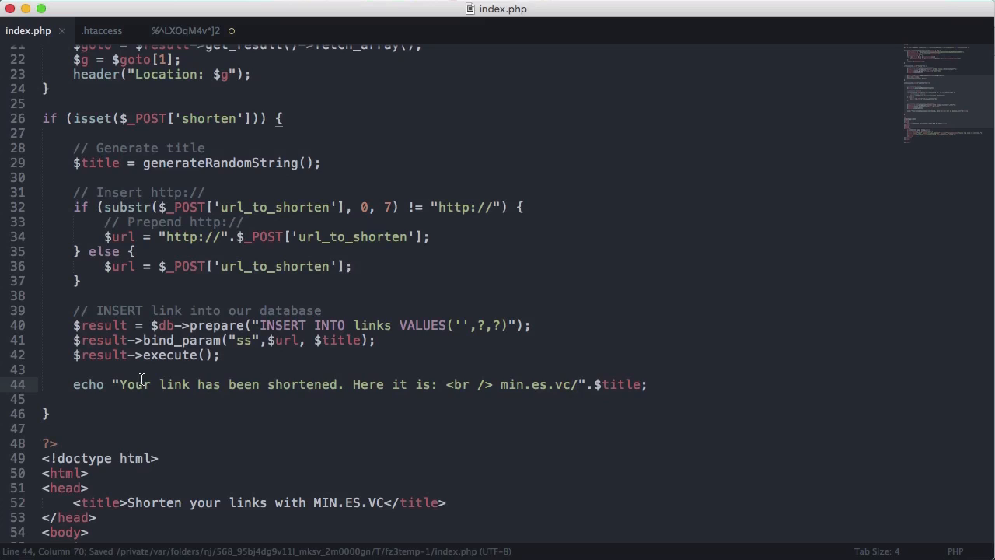
{"action": "type", "text": "<Center>"}
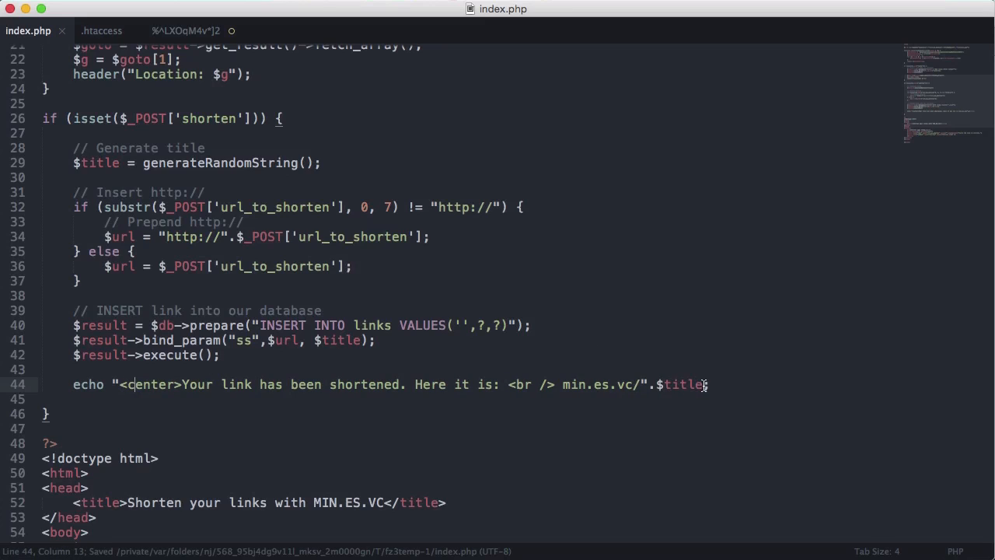
{"action": "type", "text": ".\"</cen"}
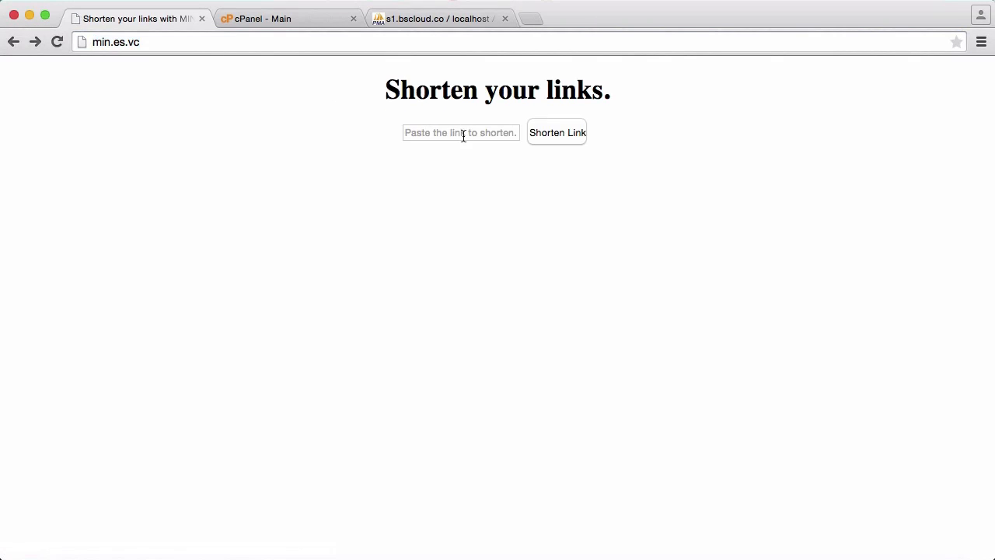
- Submit howcode.org for shortening, producing the short link min.es.vc/BaUNntpYGT
{"action": "left_click", "coordinate": [460, 132]}
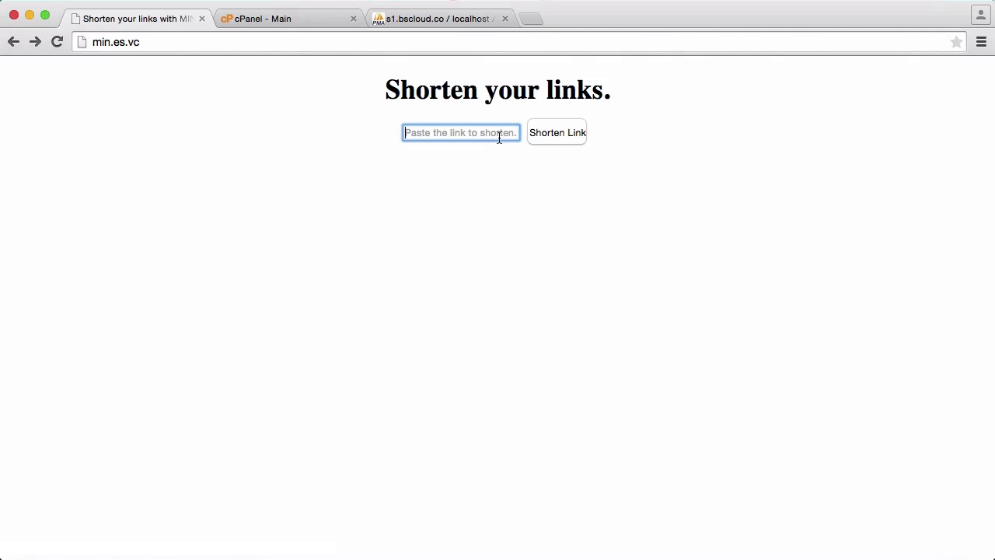
{"action": "type", "text": "howcode."}
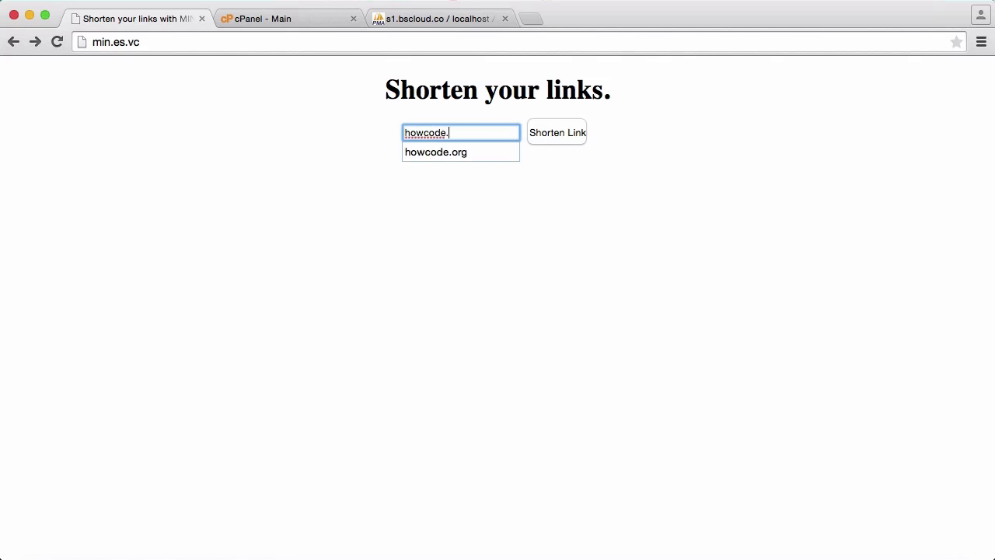
{"action": "left_click", "coordinate": [557, 132]}
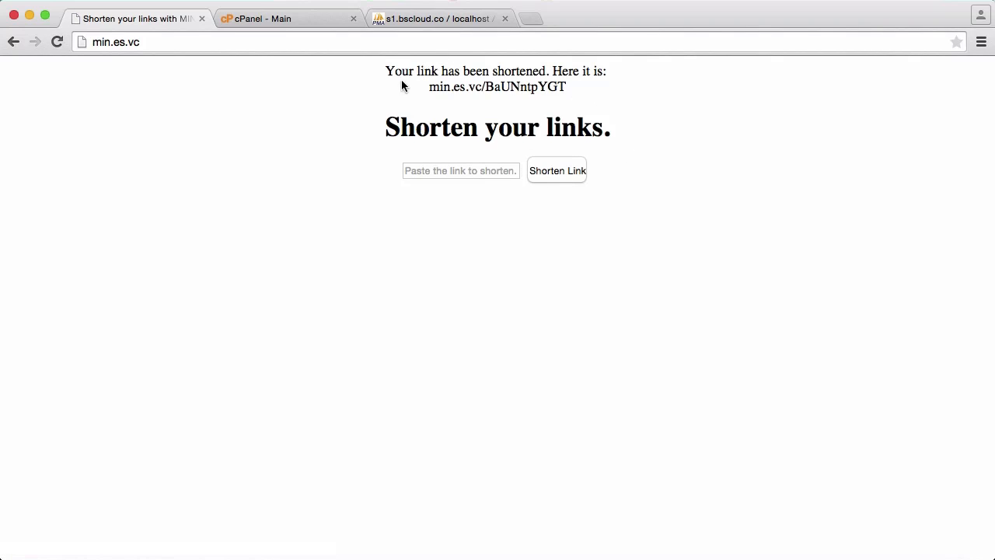